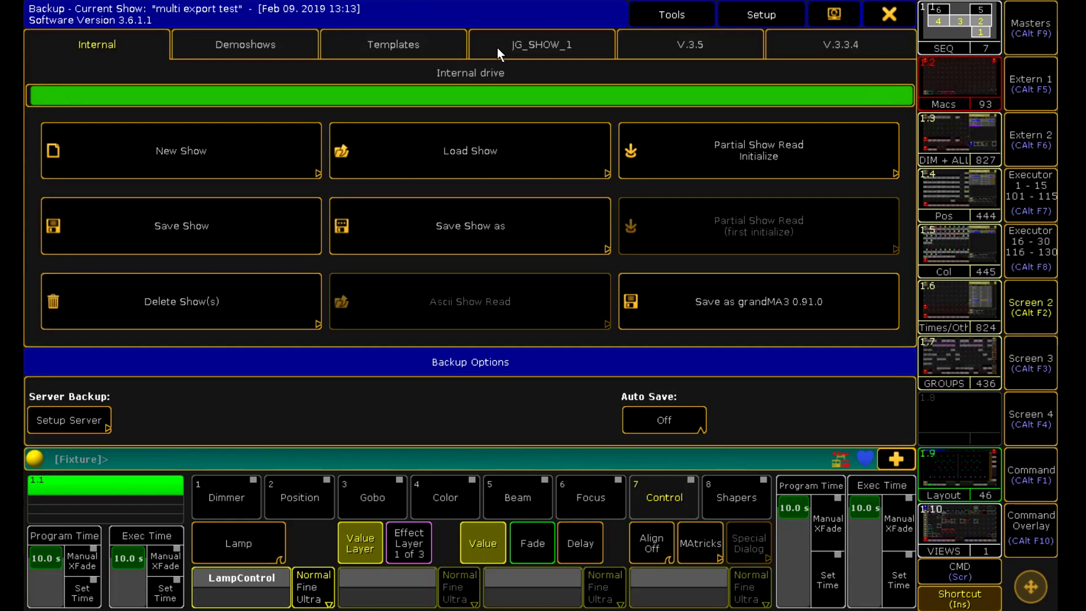
mouse_move(515, 113)
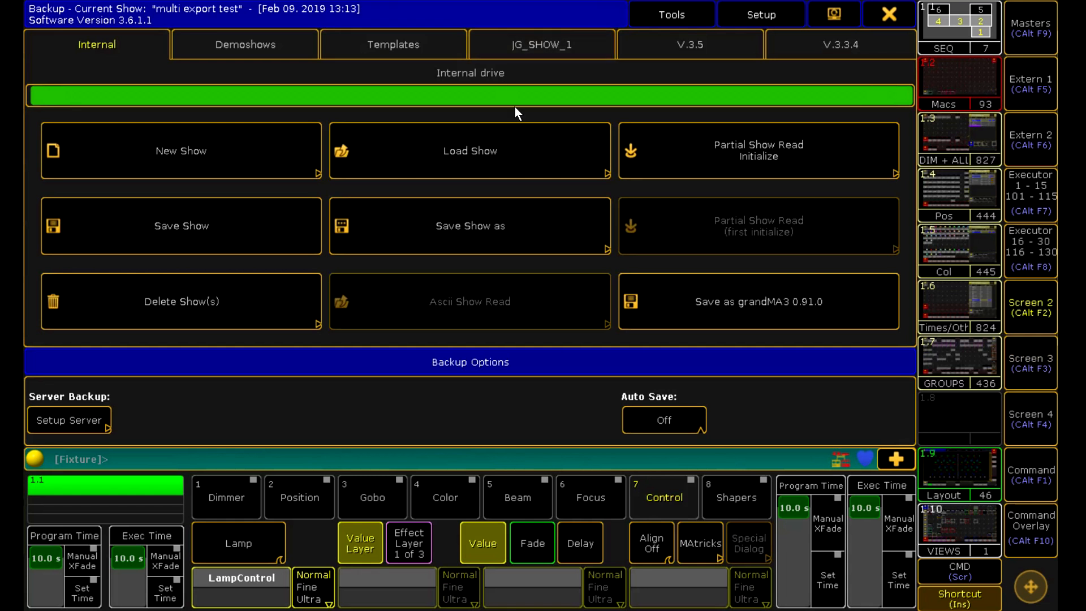
Select the JG_SHOW_1 external drive as the storage location in Backup.
left_click(541, 44)
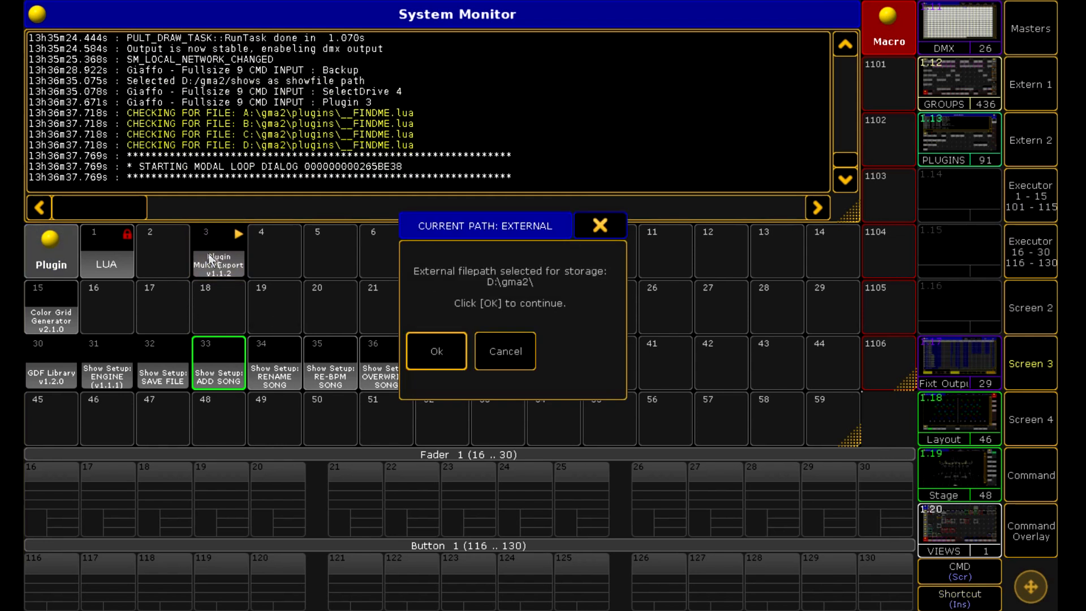
mouse_move(525, 281)
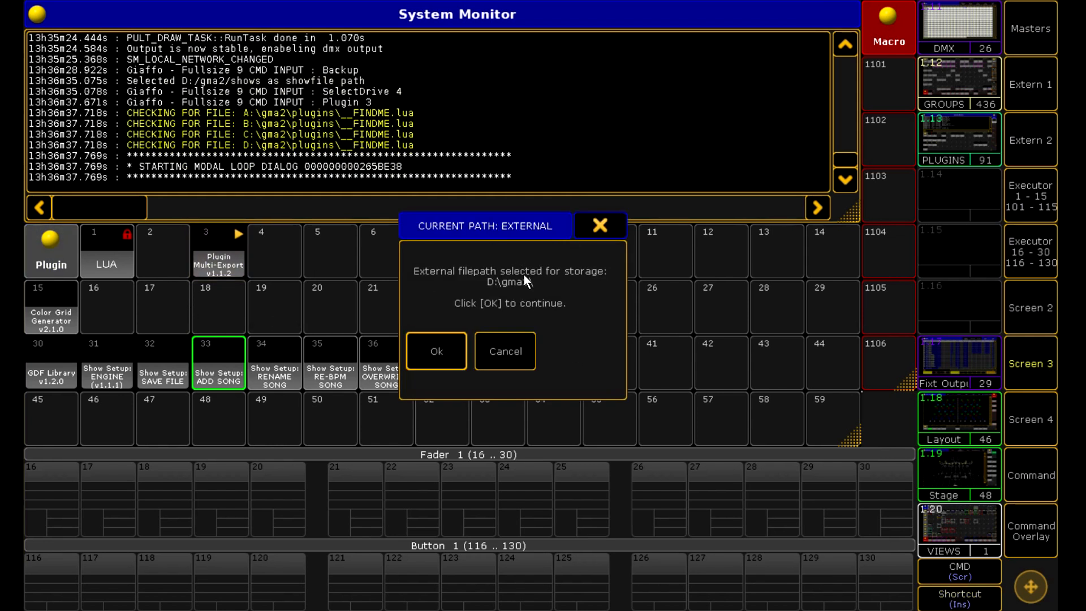
mouse_move(437, 239)
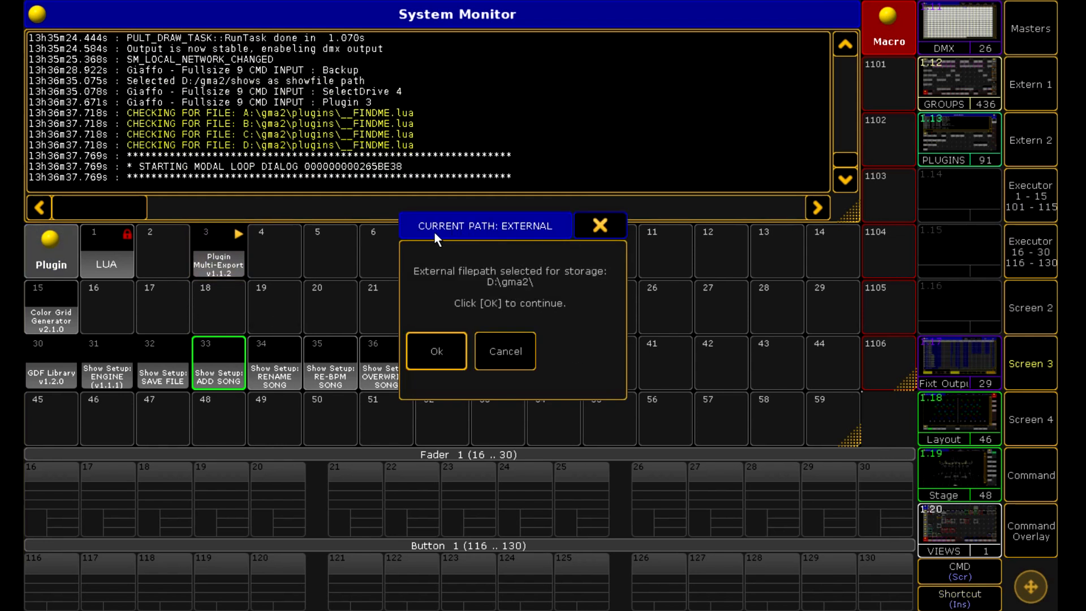
mouse_move(569, 236)
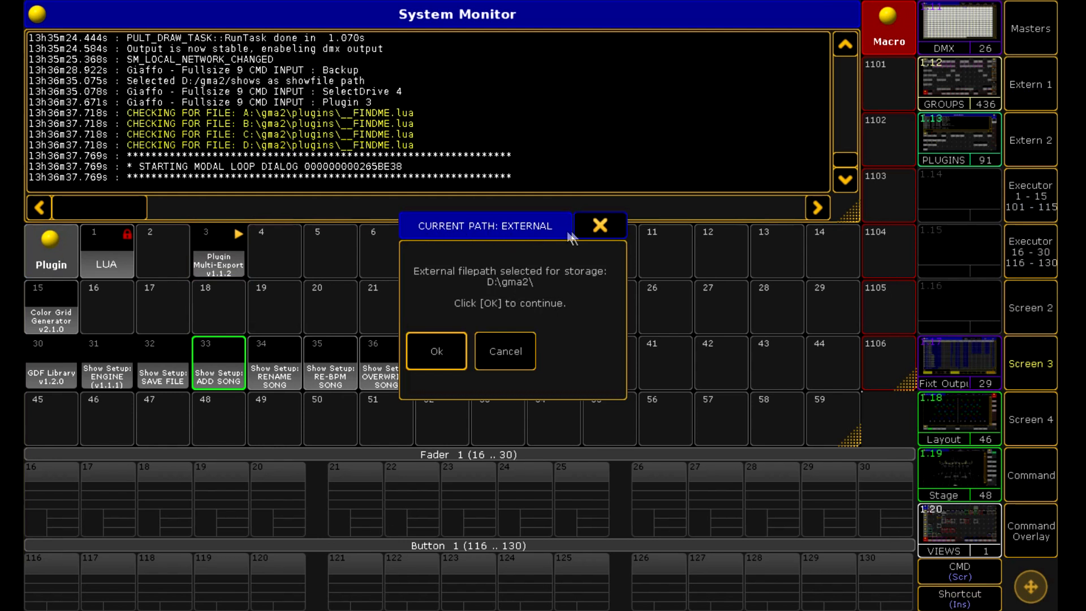
mouse_move(504, 351)
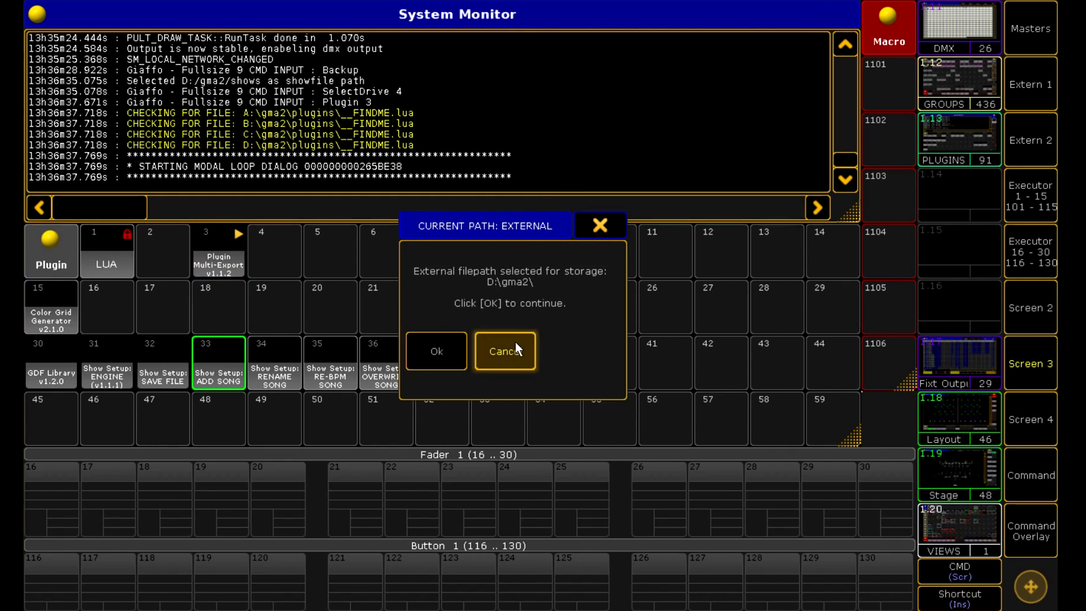
Cancel the external and internal path prompts and acknowledge the Plugin Failed notice.
left_click(435, 351)
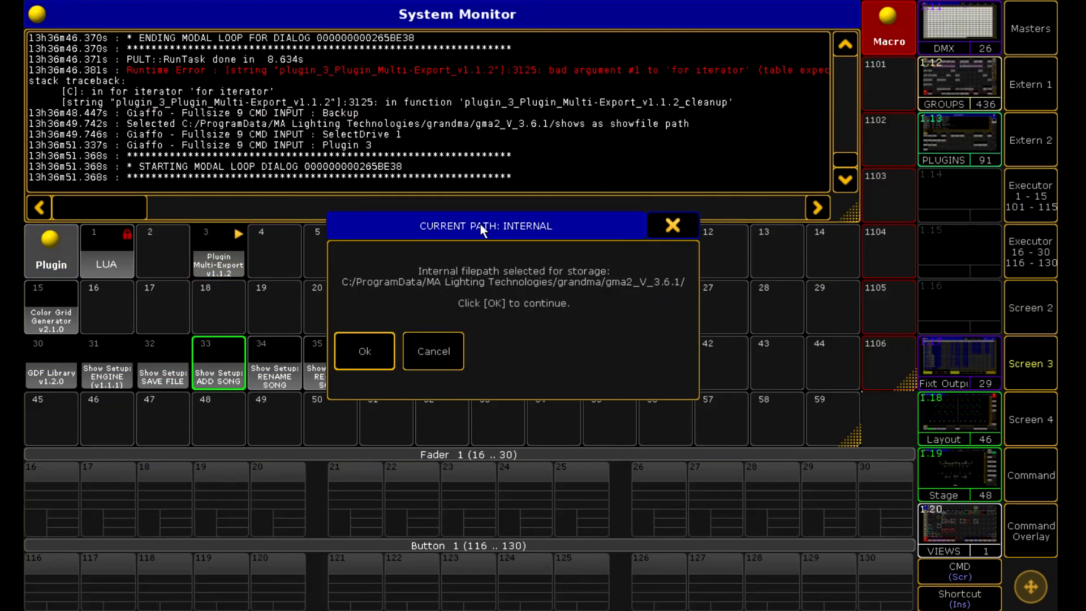
mouse_move(663, 292)
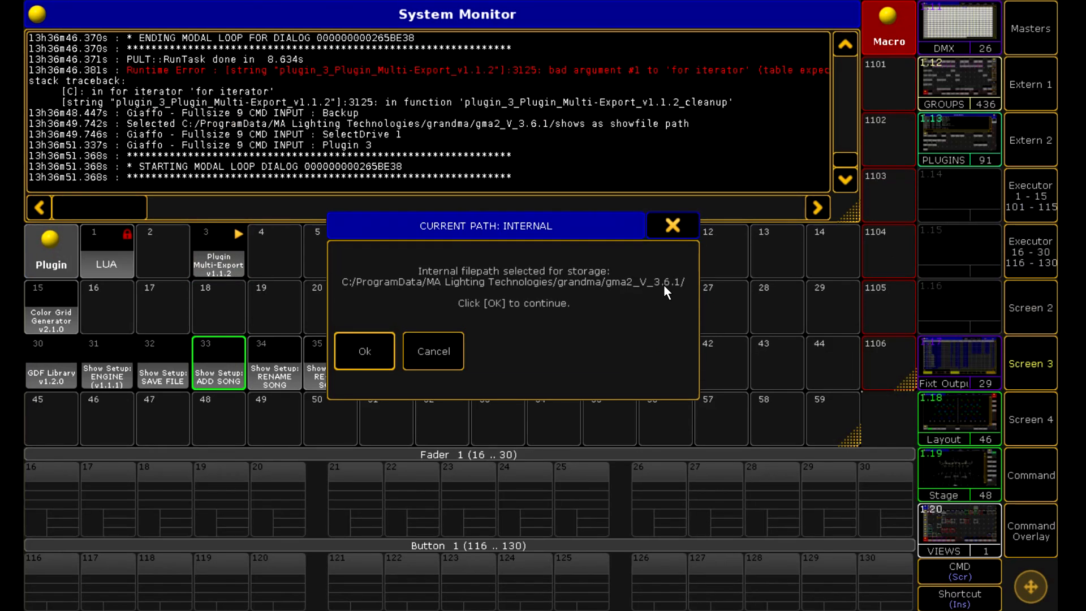
mouse_move(668, 234)
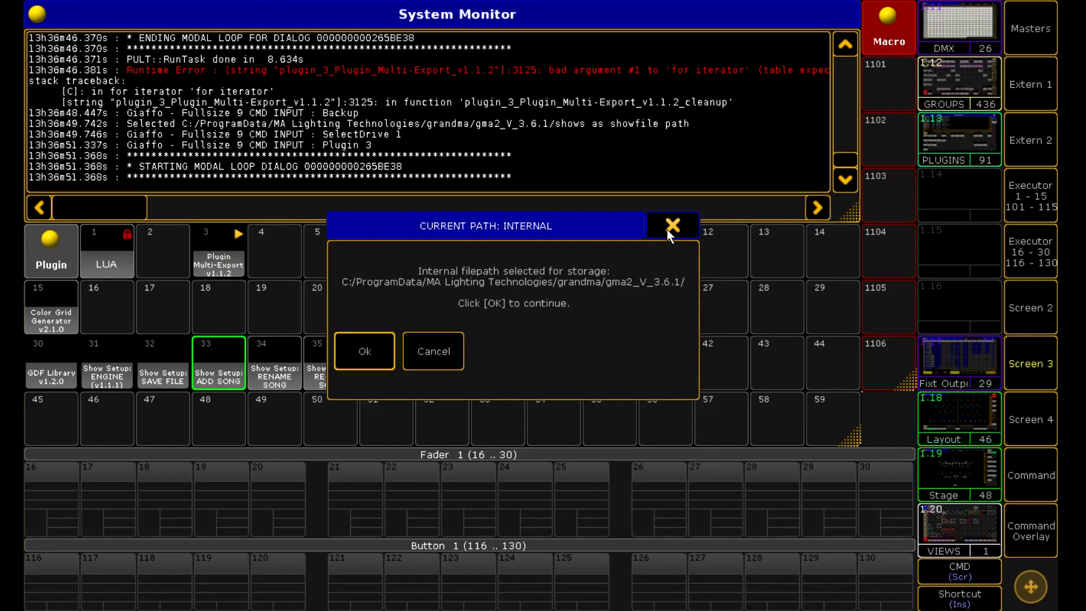
mouse_move(660, 291)
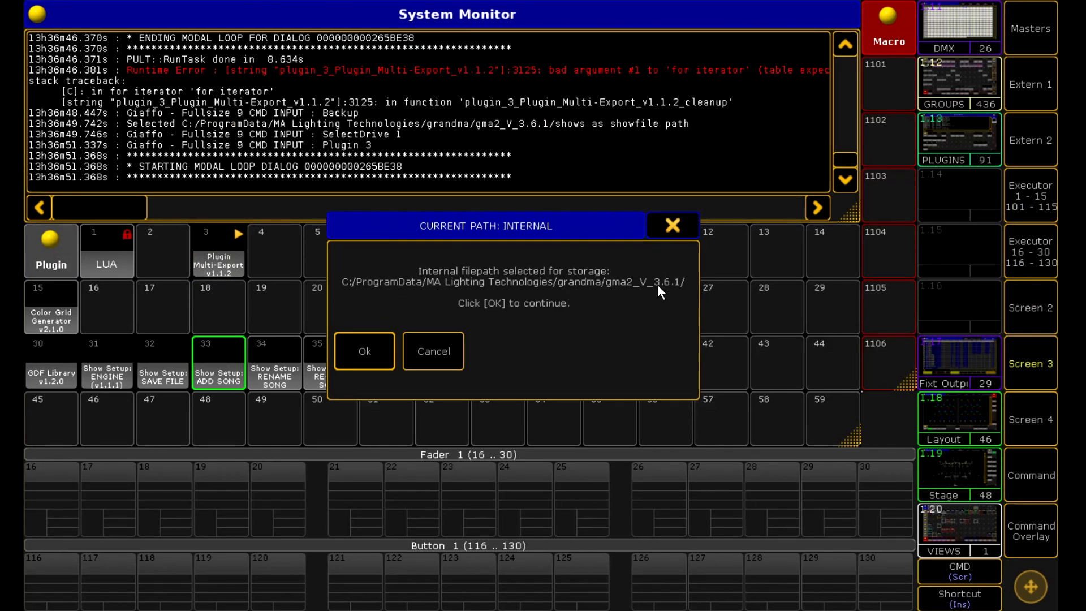
mouse_move(652, 286)
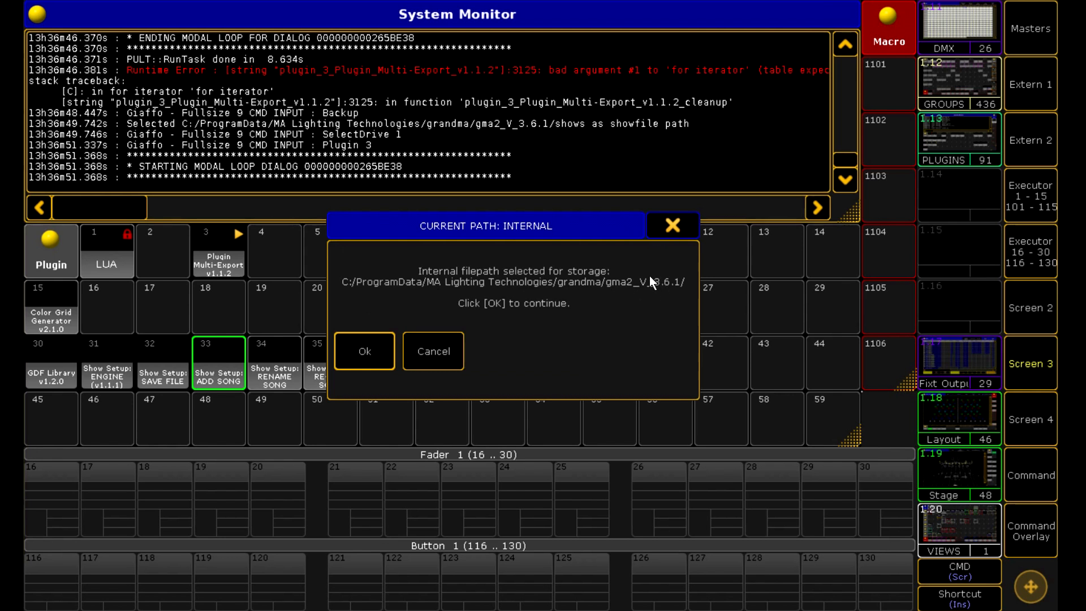
mouse_move(485, 312)
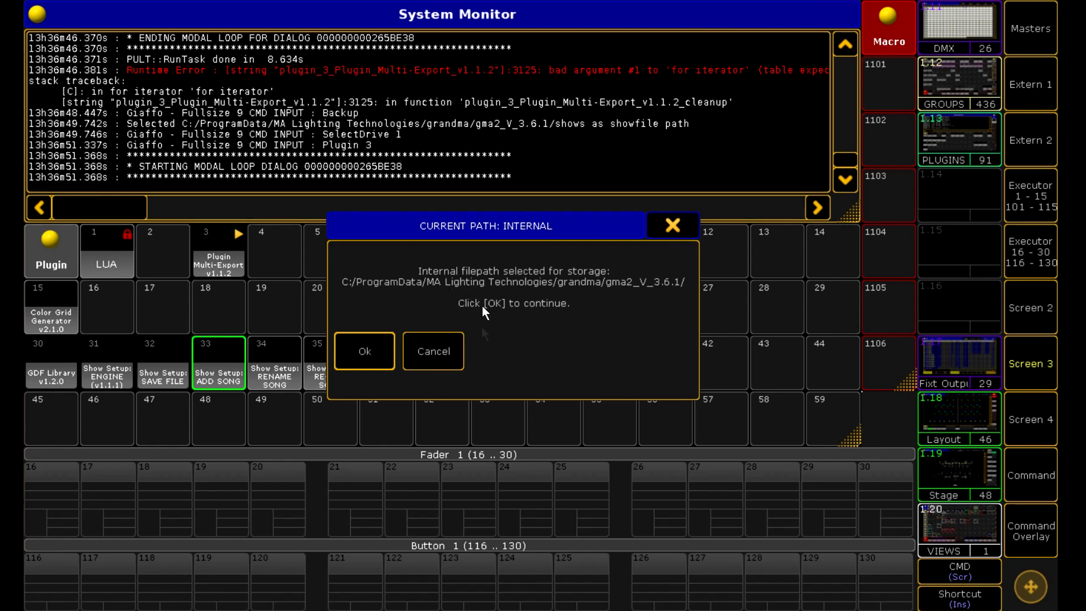
mouse_move(727, 257)
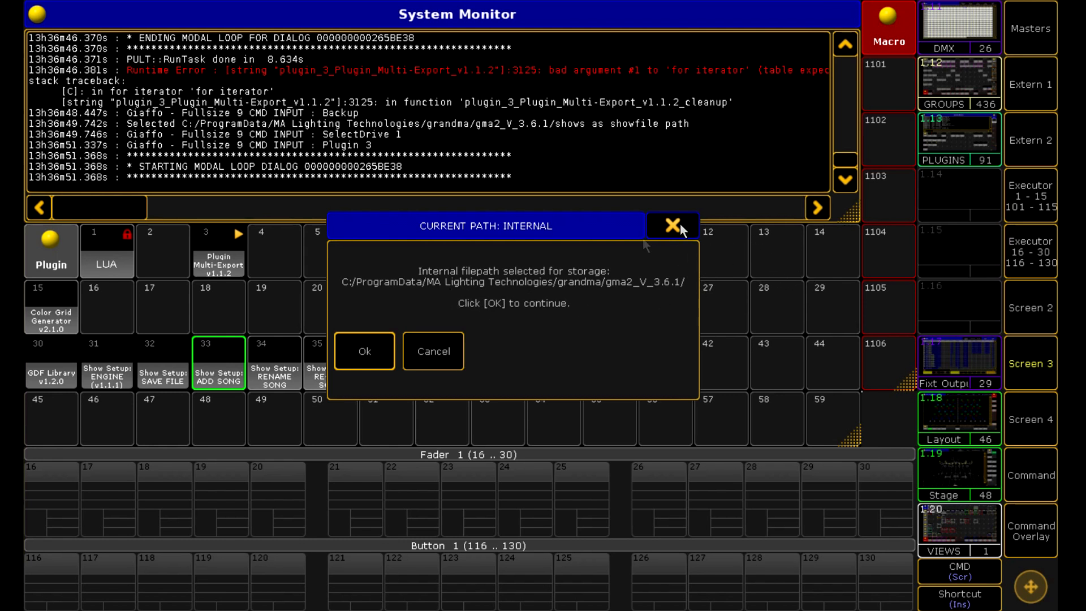
mouse_move(525, 238)
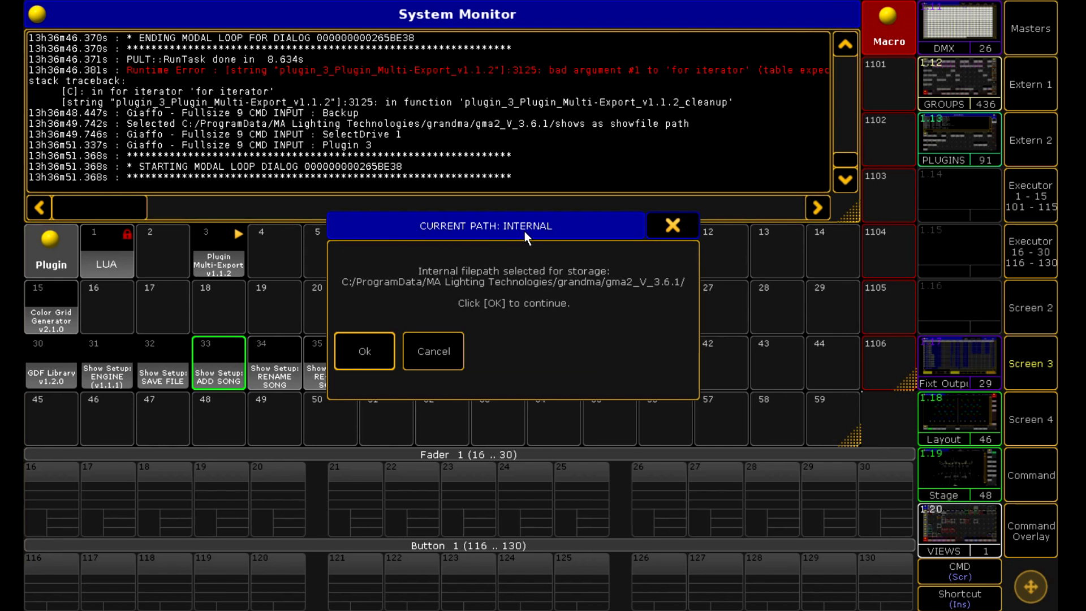
mouse_move(541, 238)
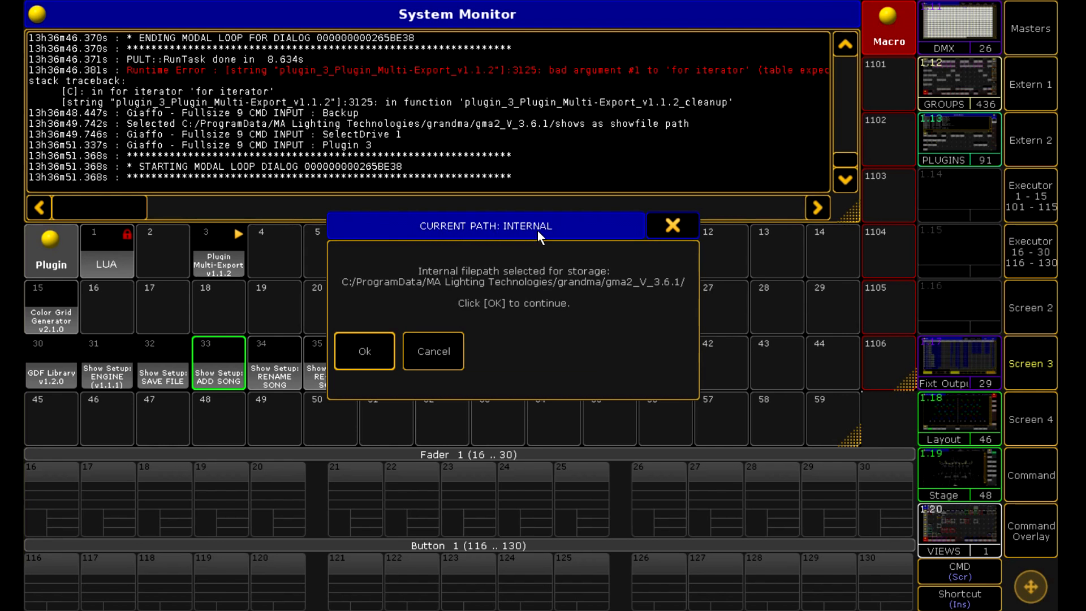
mouse_move(659, 233)
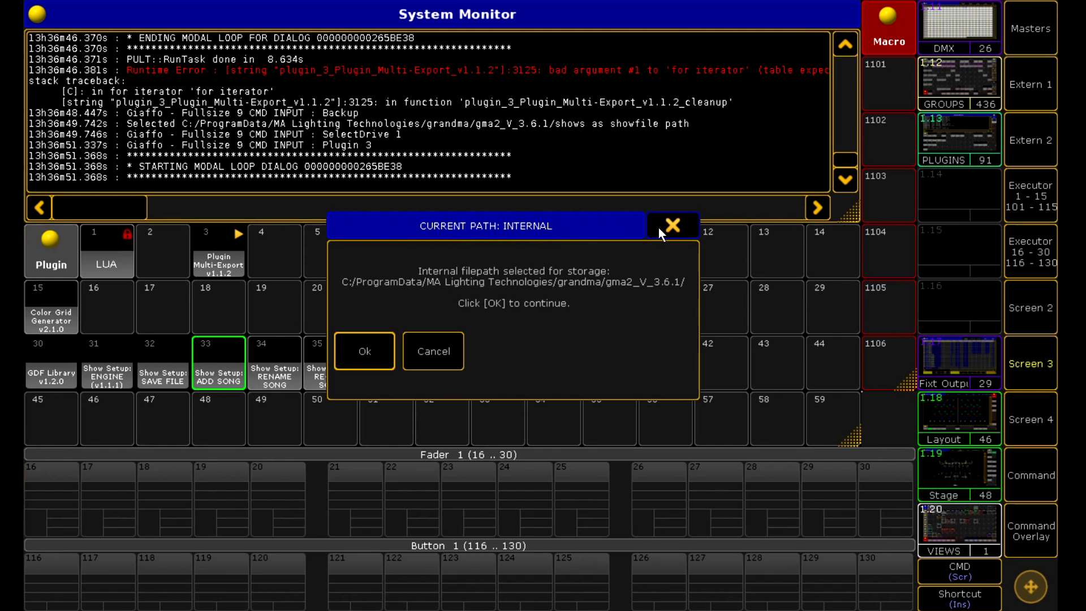
mouse_move(568, 267)
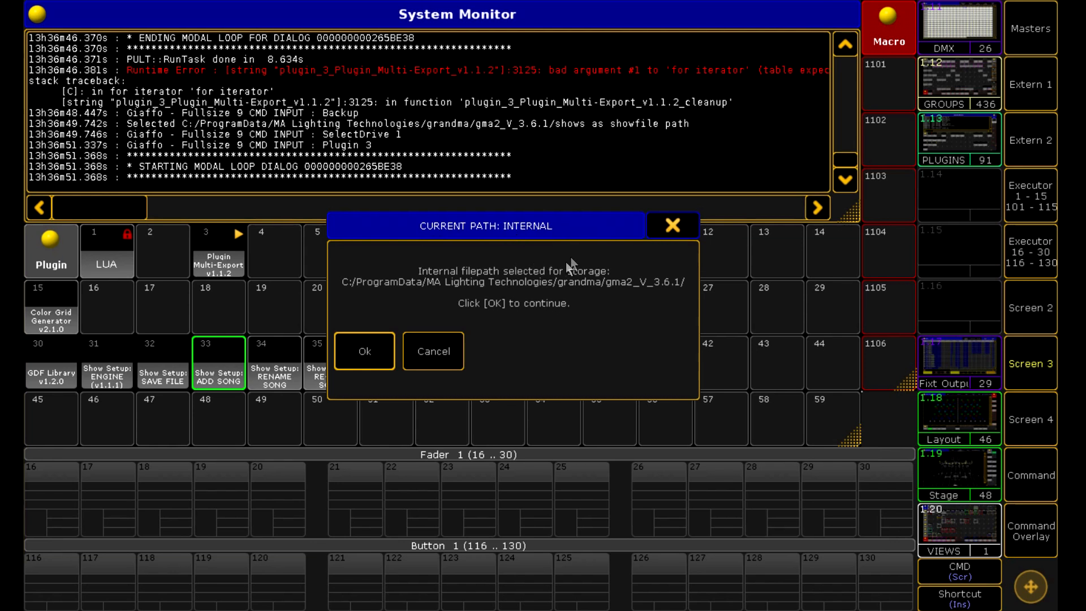
left_click(363, 351)
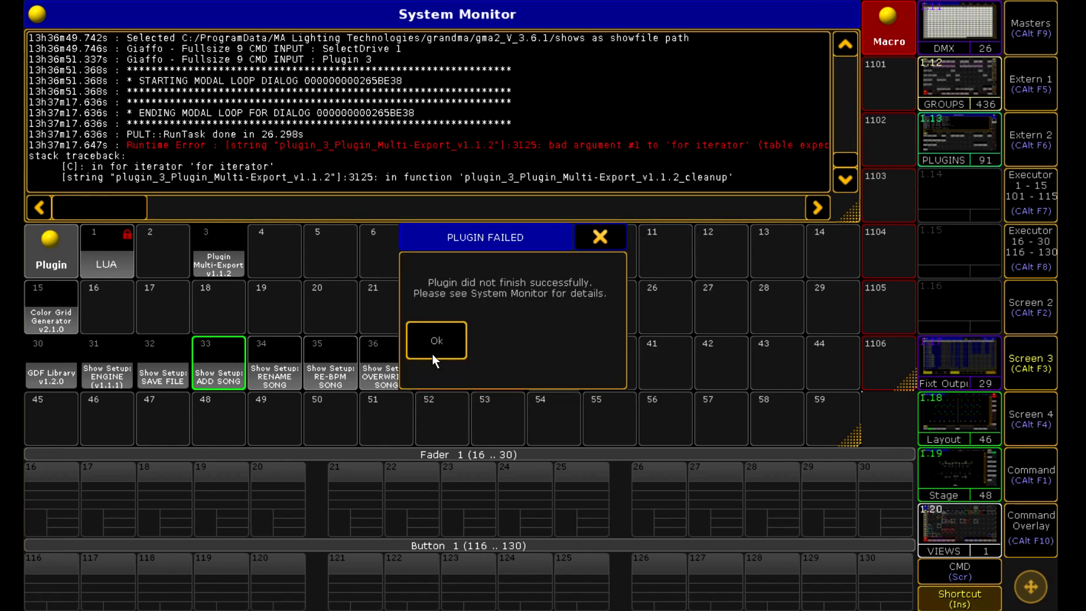
left_click(435, 340)
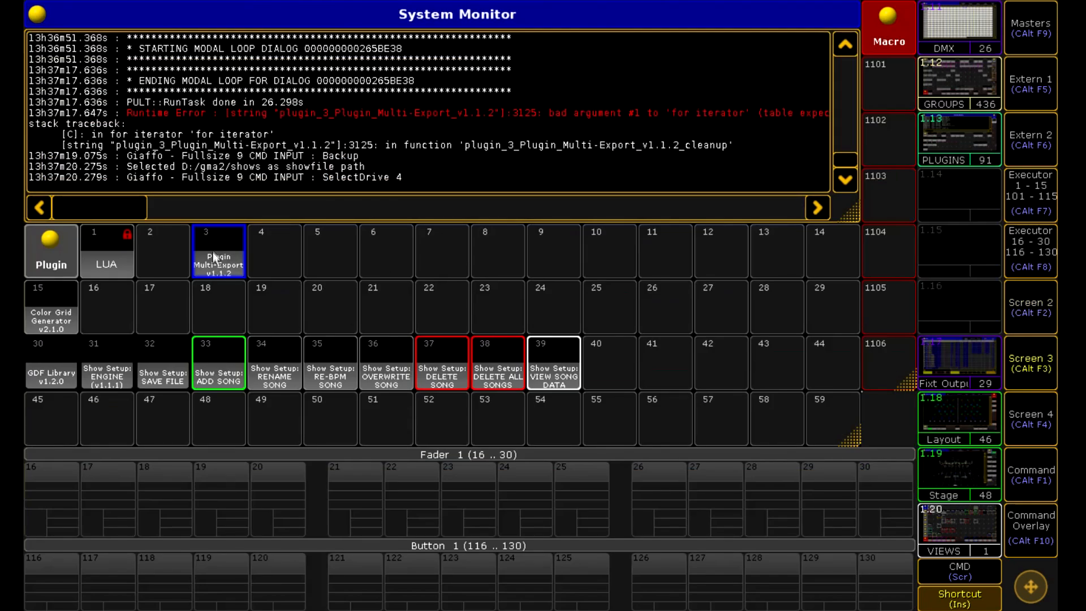
Rerun the multi-export plugin and enter the export range '15 thru 39'.
left_click(218, 251)
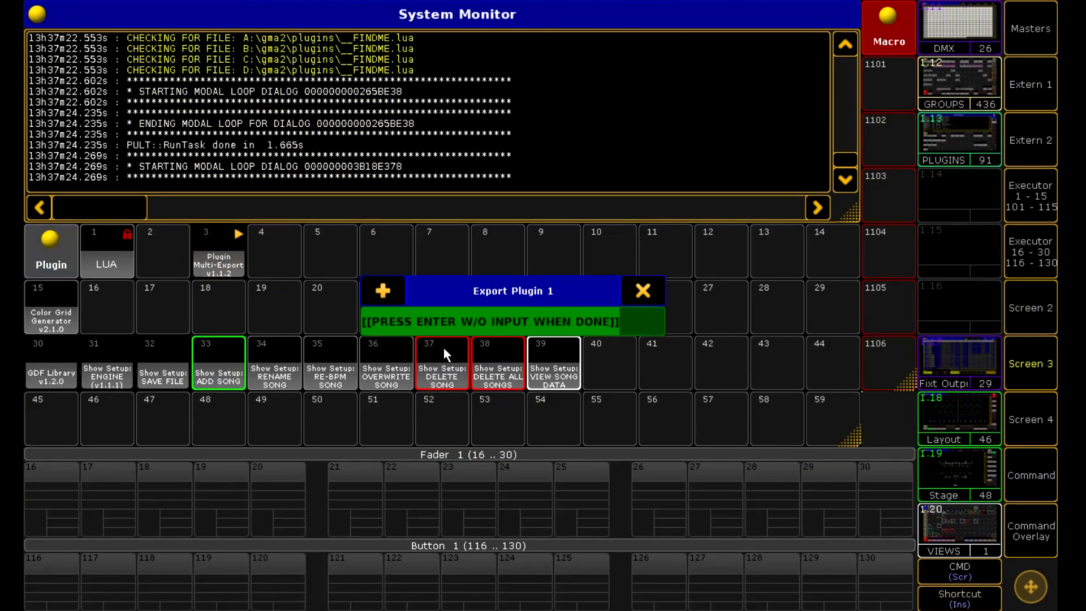
mouse_move(433, 258)
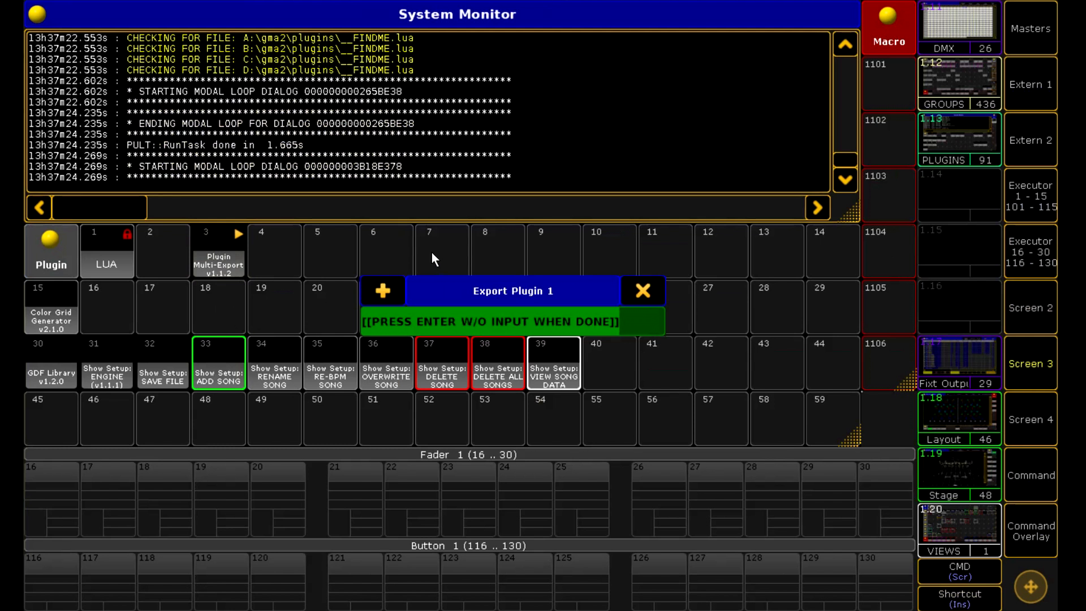
mouse_move(427, 246)
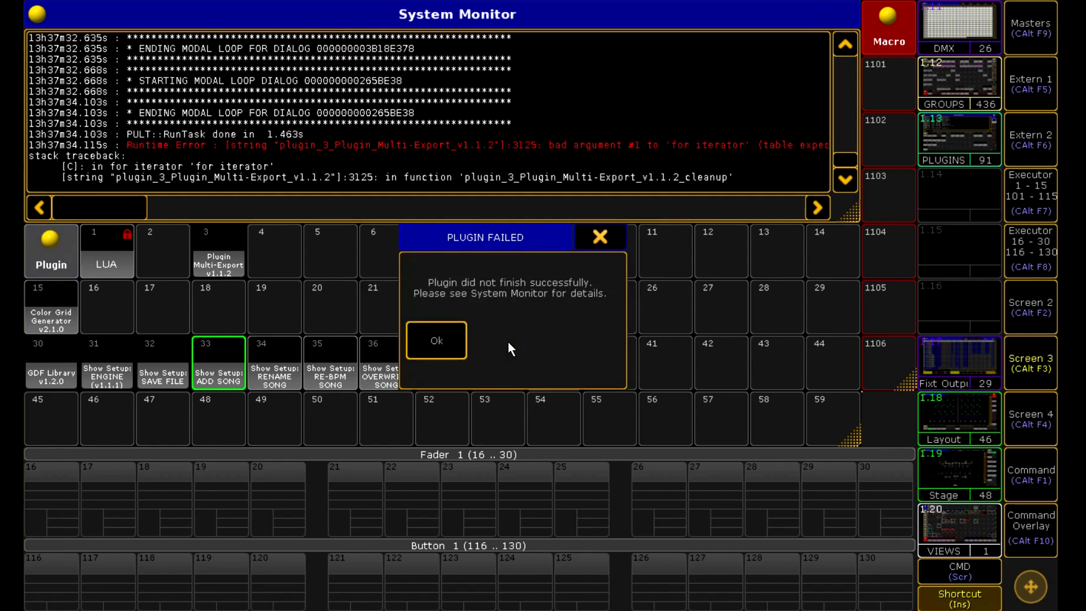
left_click(434, 340)
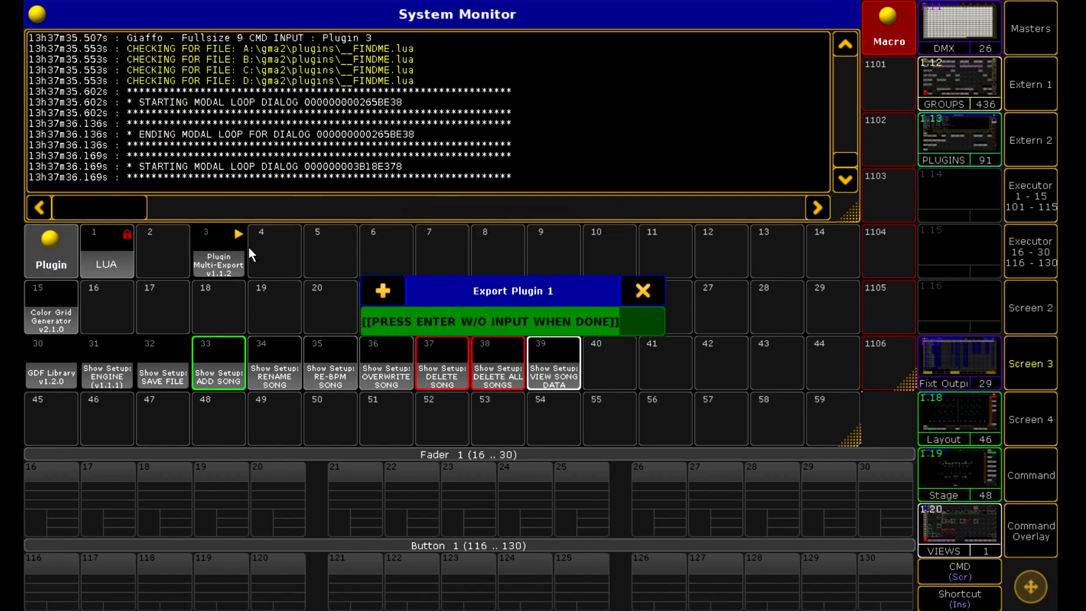
type("15 th")
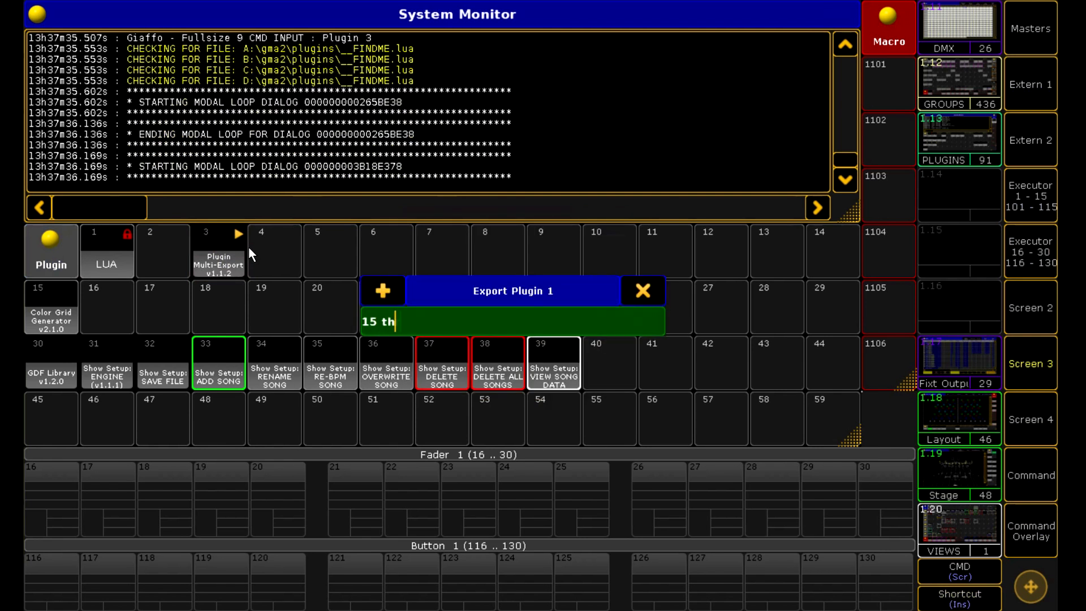
type("ru 39")
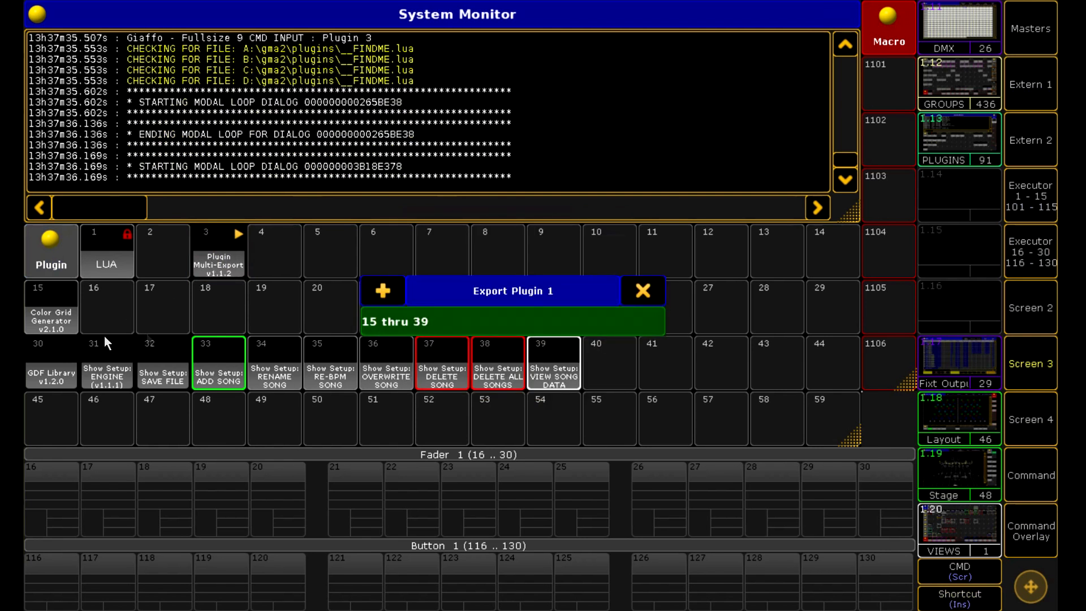
left_click(381, 291)
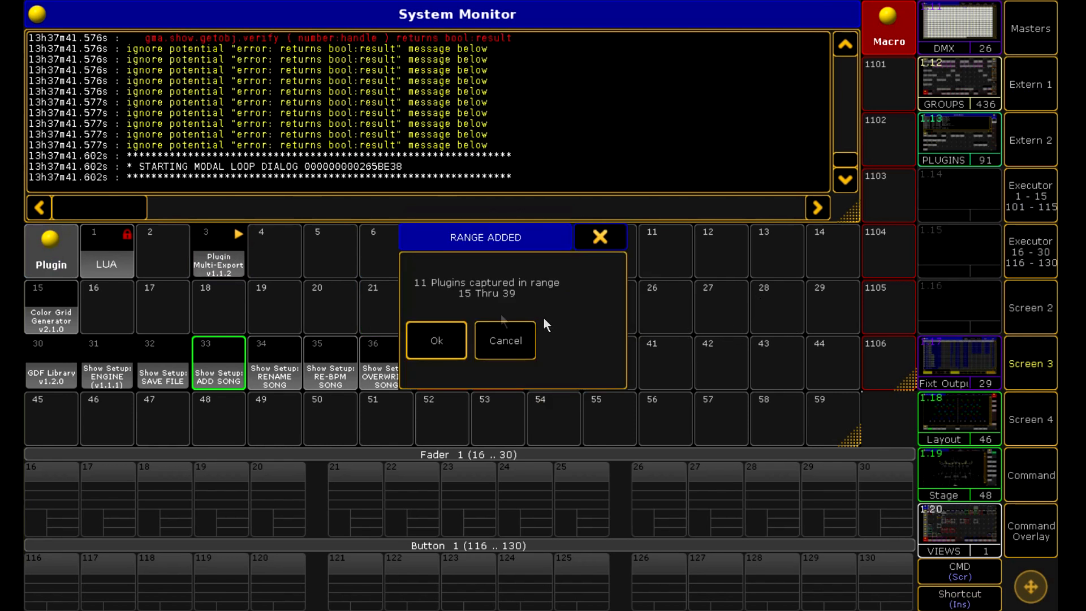
mouse_move(424, 291)
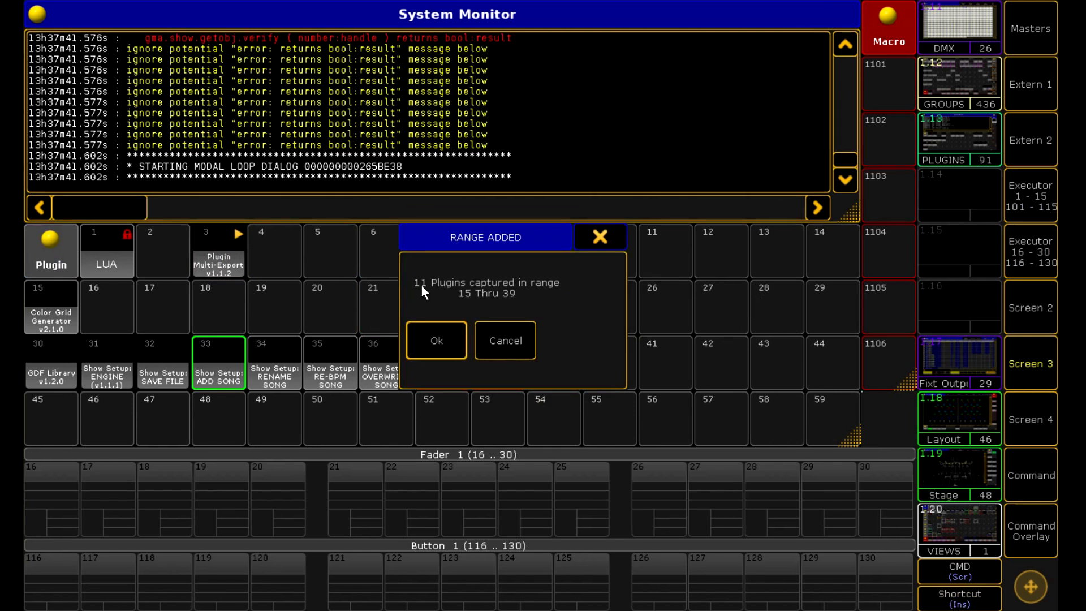
mouse_move(501, 307)
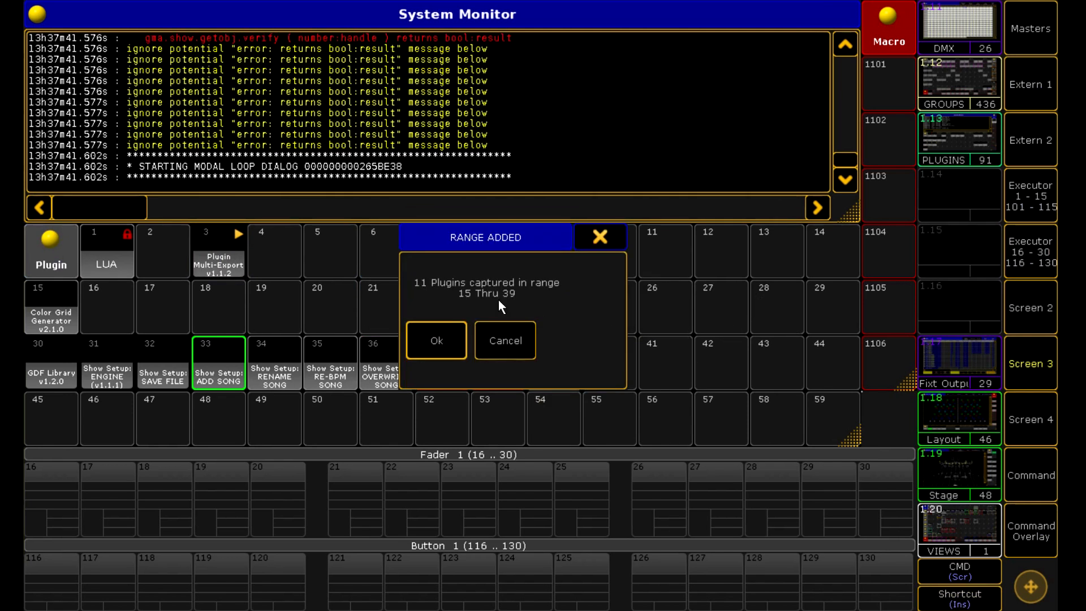
mouse_move(498, 316)
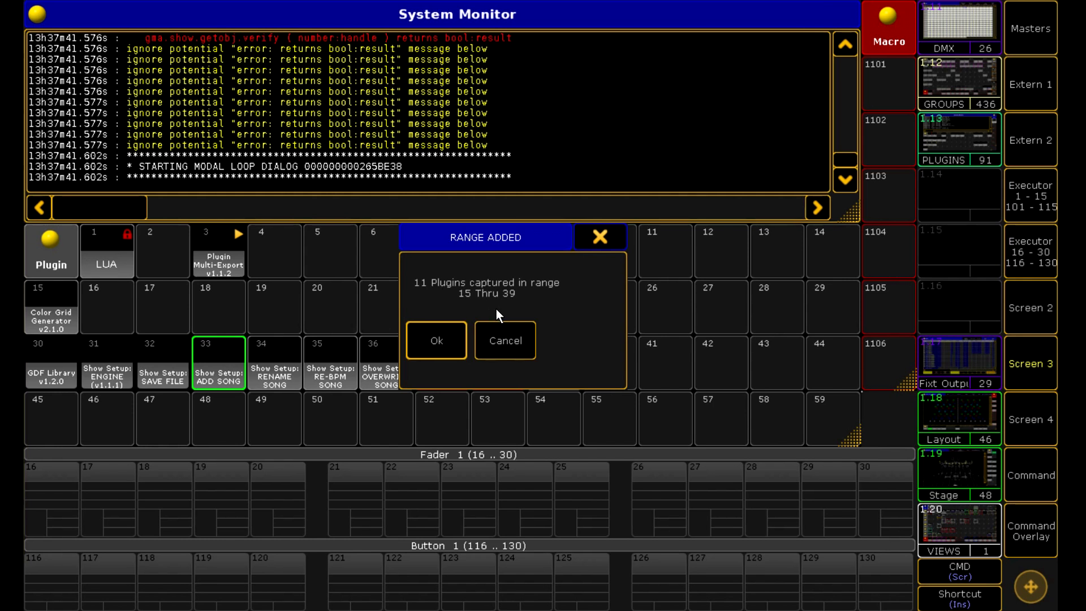
mouse_move(500, 366)
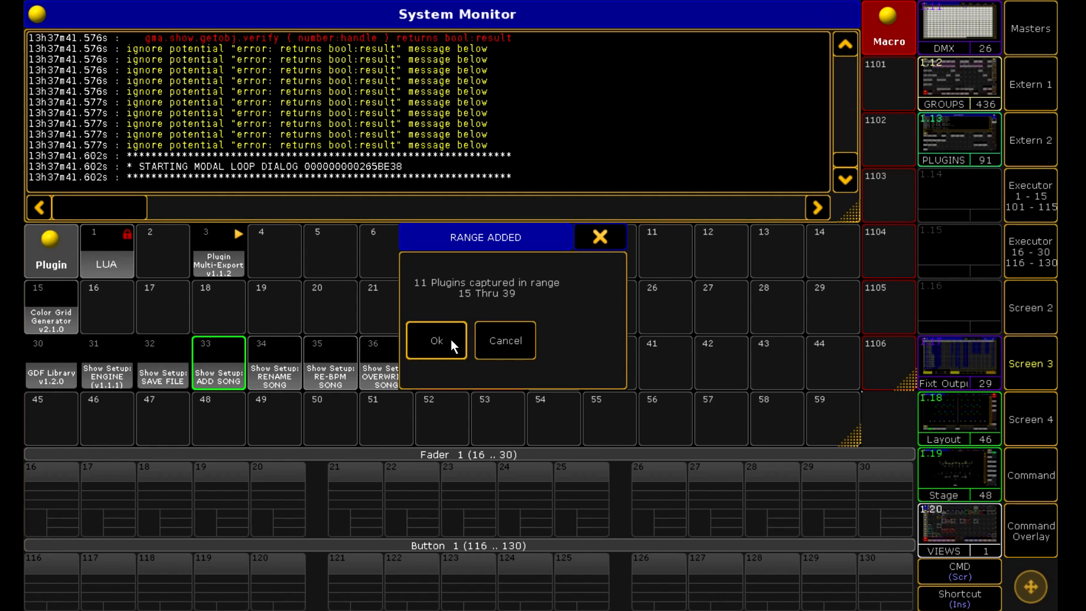
Accept the 11 captured plugins and export them as 'MultiExport Test'.
left_click(436, 340)
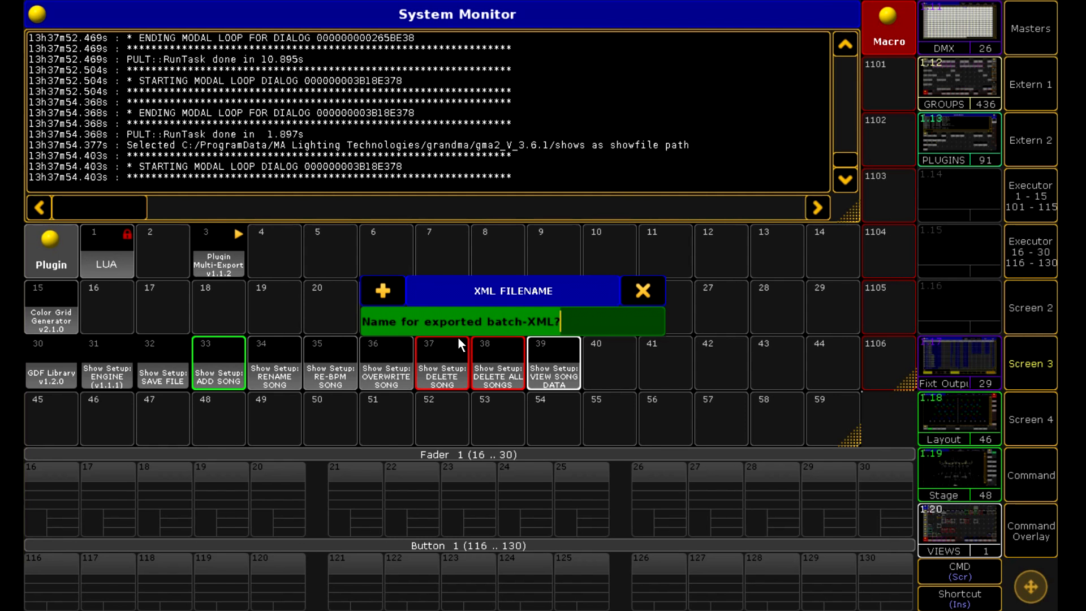
type("MultiE")
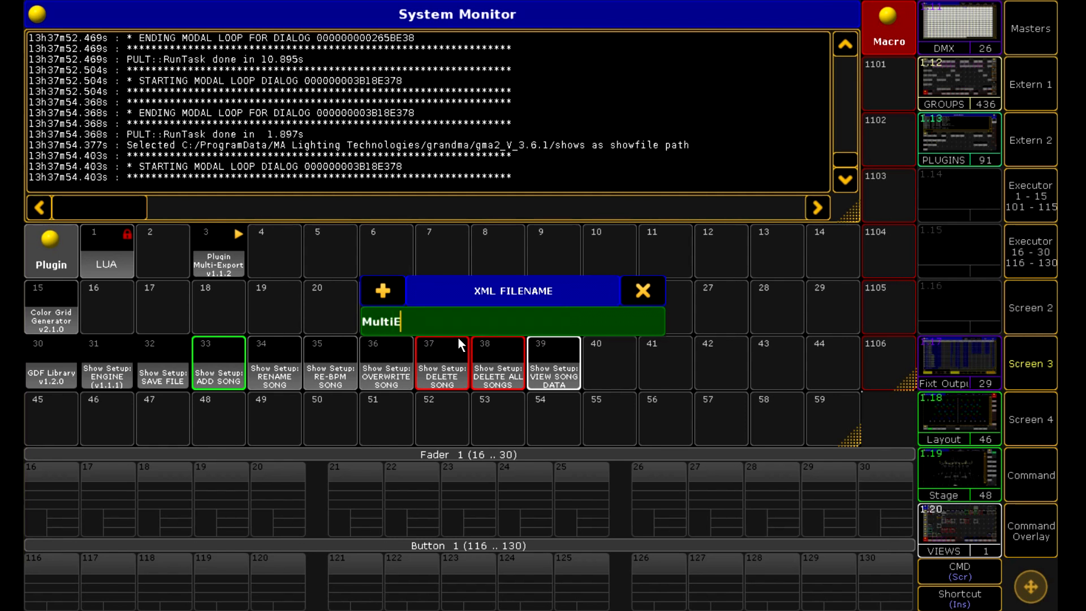
type("xport Tes")
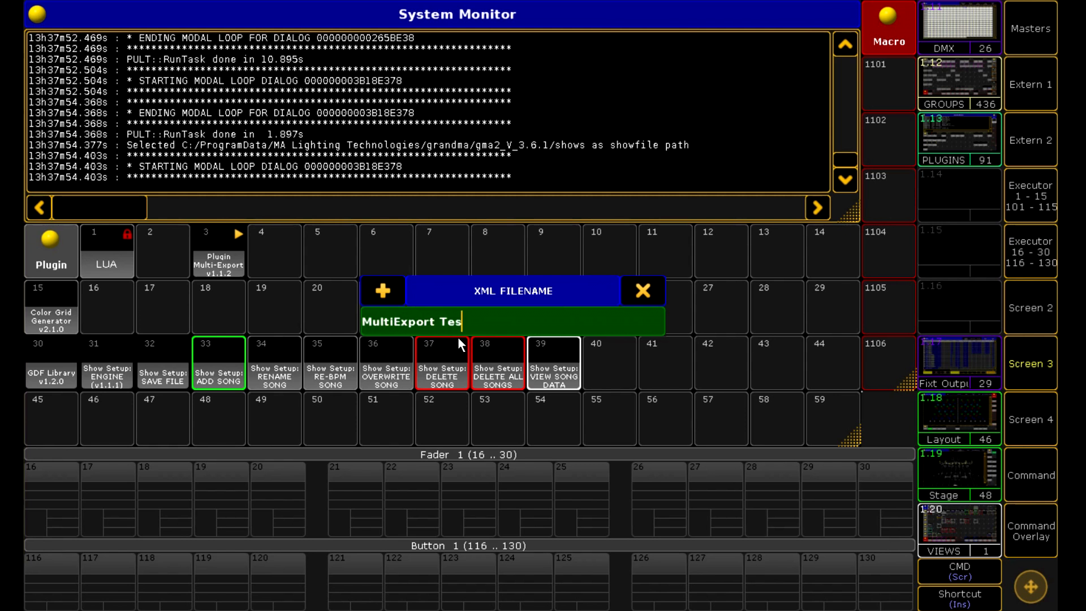
type("t")
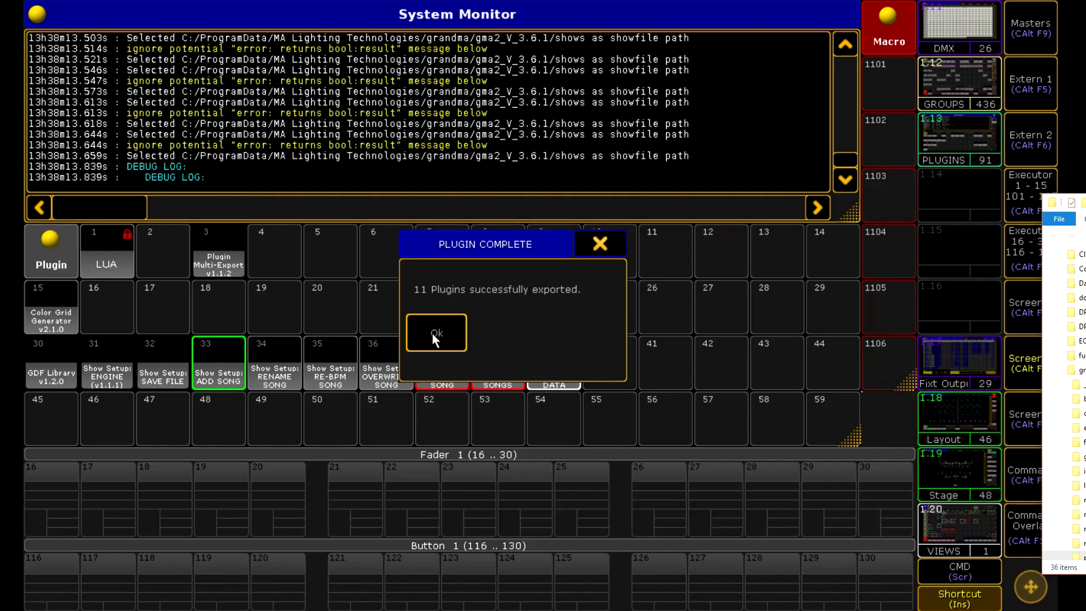
mouse_move(447, 349)
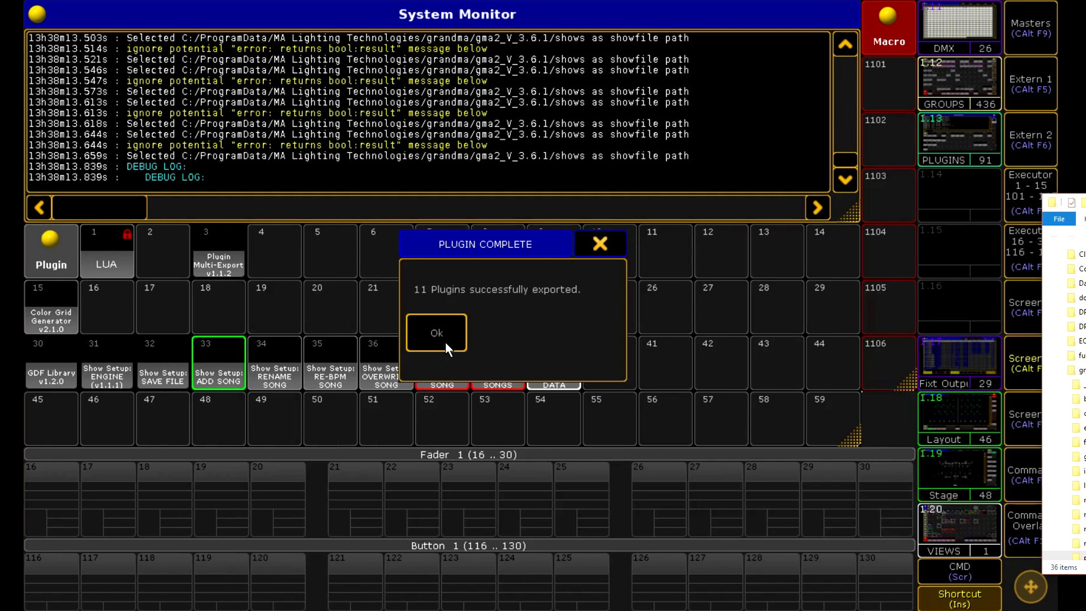
left_click(435, 332)
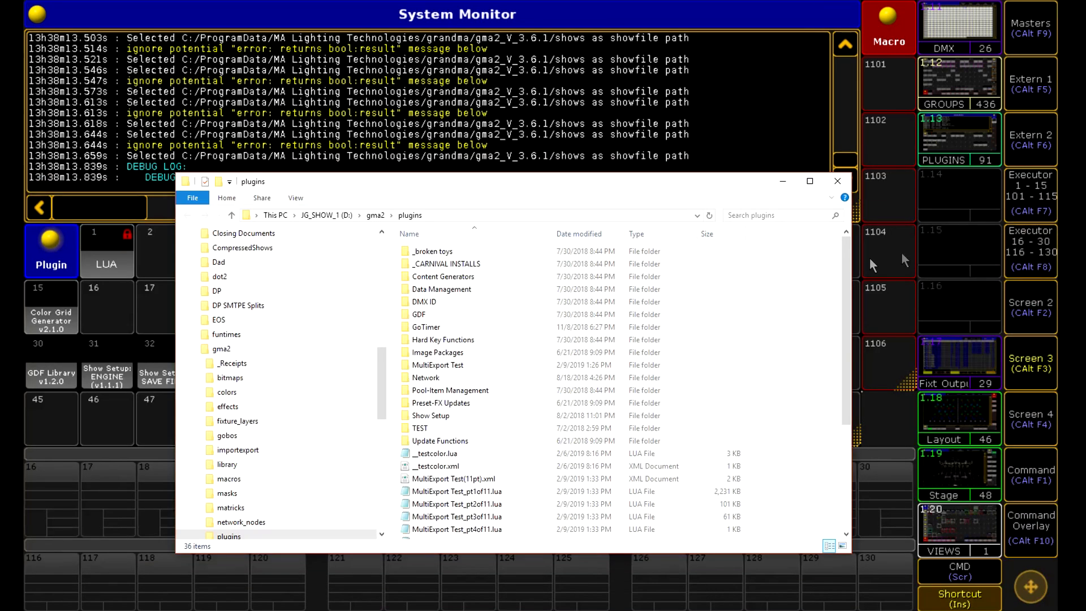
Review the exported MultiExport Test(11pt).xml and eleven Lua part files in File Explorer.
scroll("down", 3)
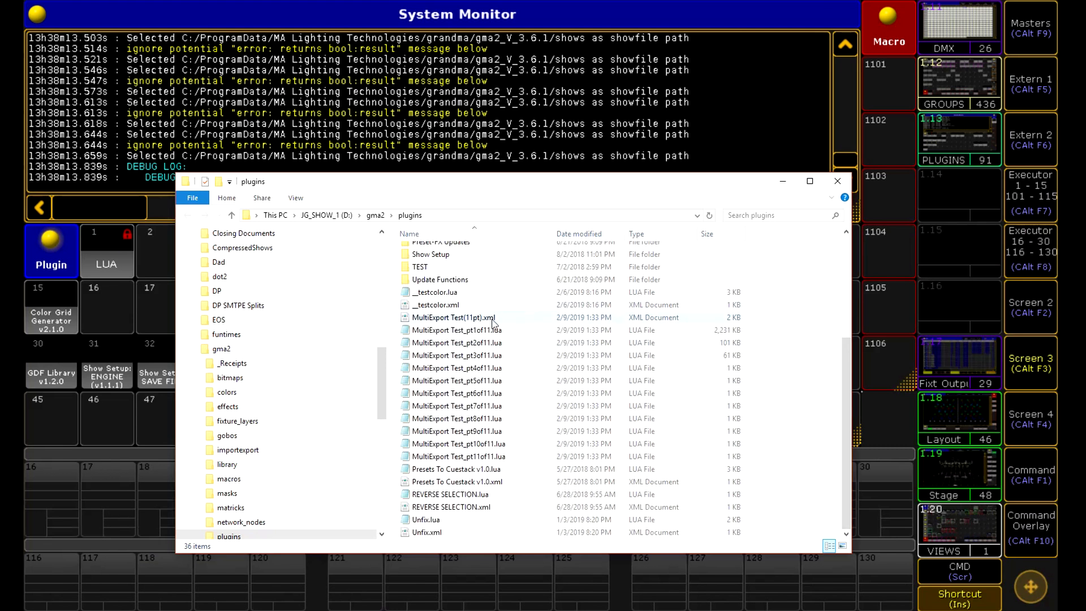
left_click(455, 316)
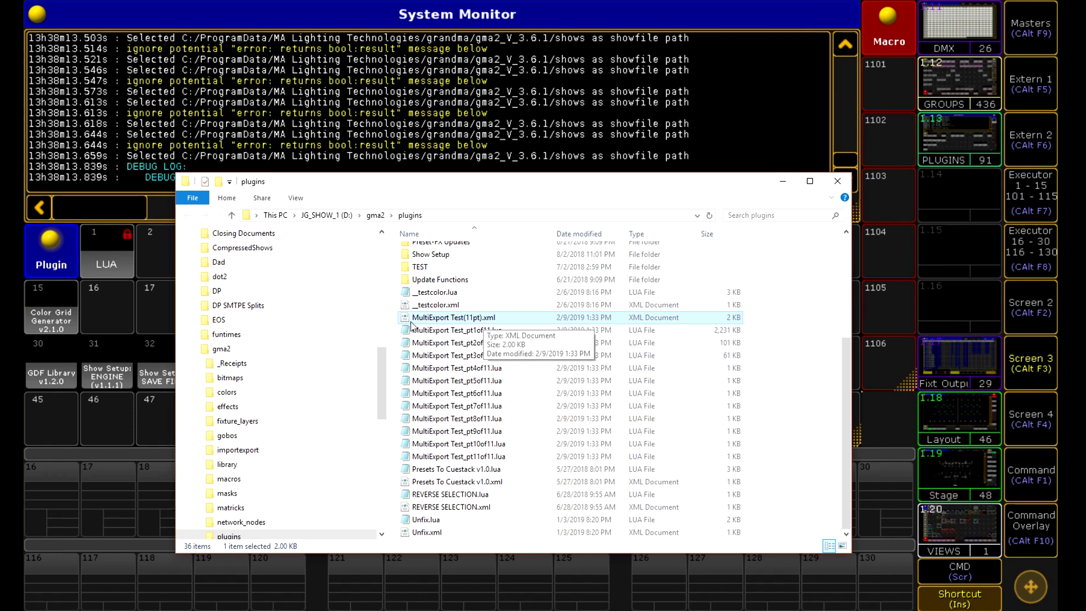
left_click(457, 329)
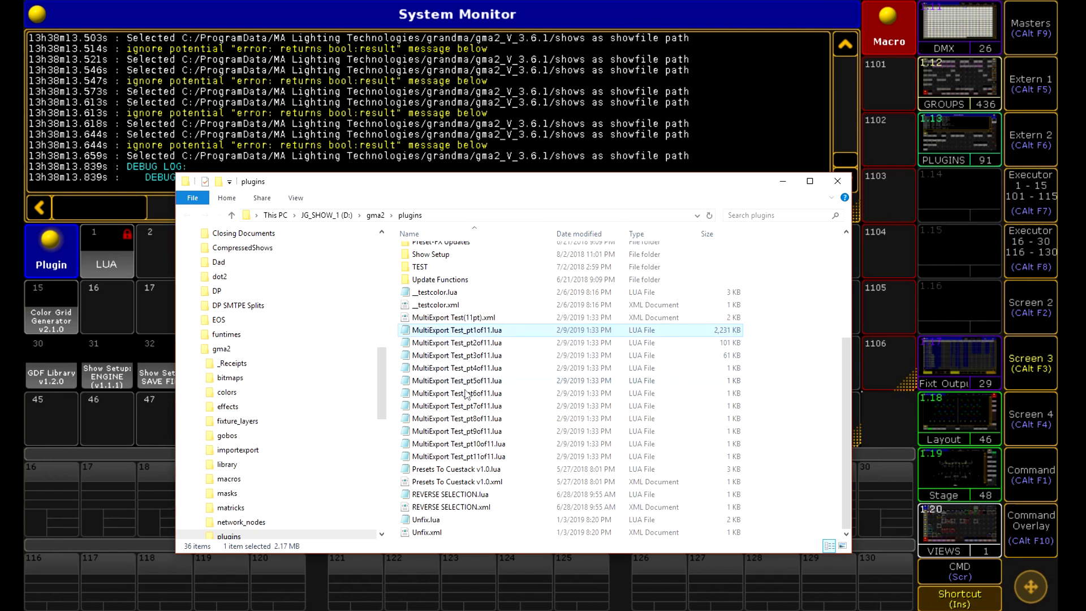
mouse_move(492, 406)
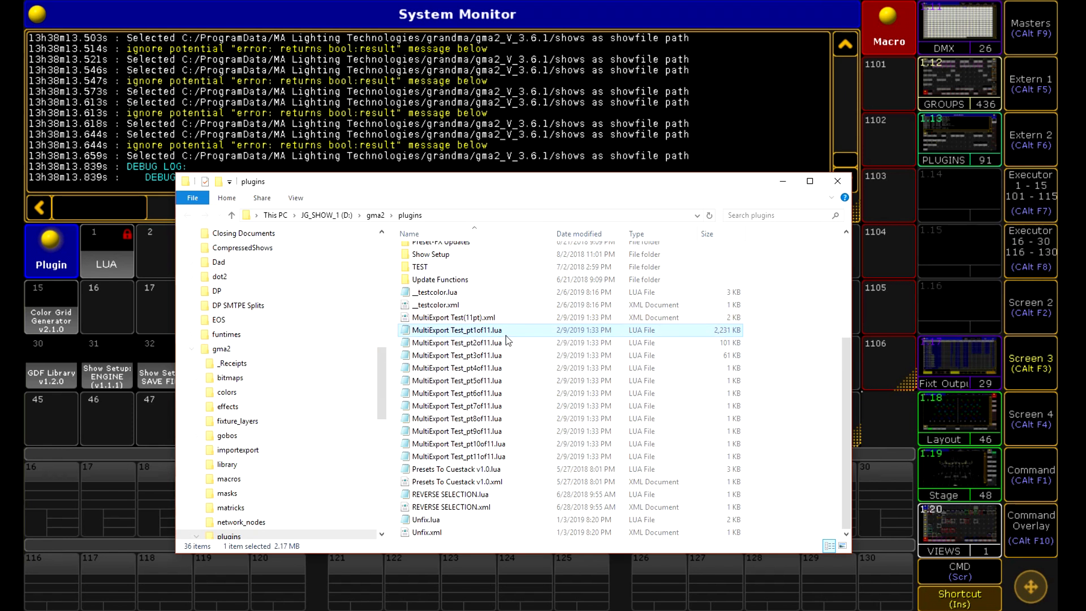
mouse_move(480, 339)
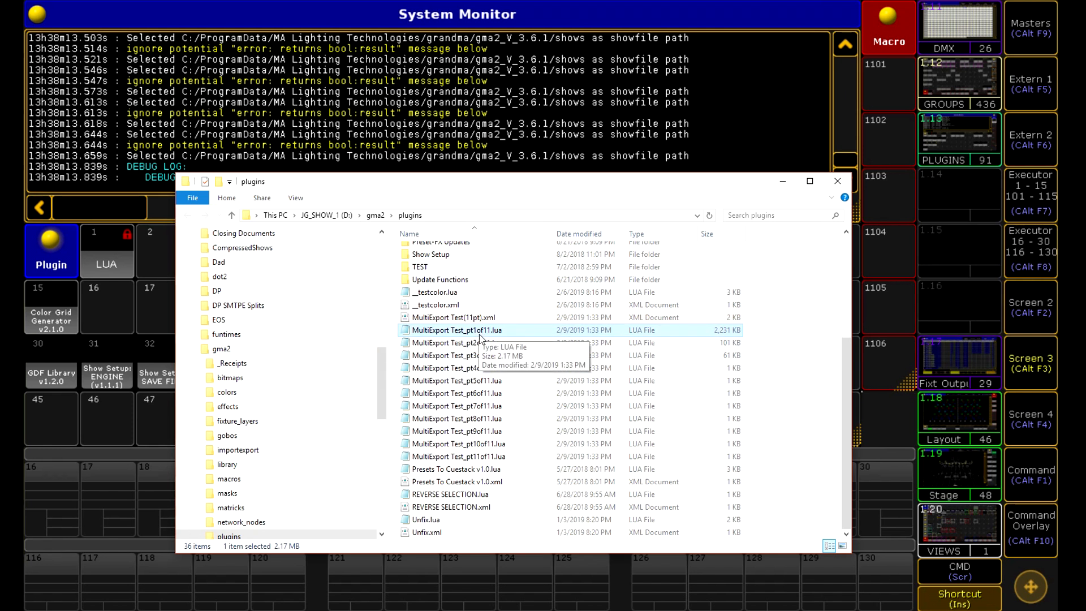
left_click(454, 317)
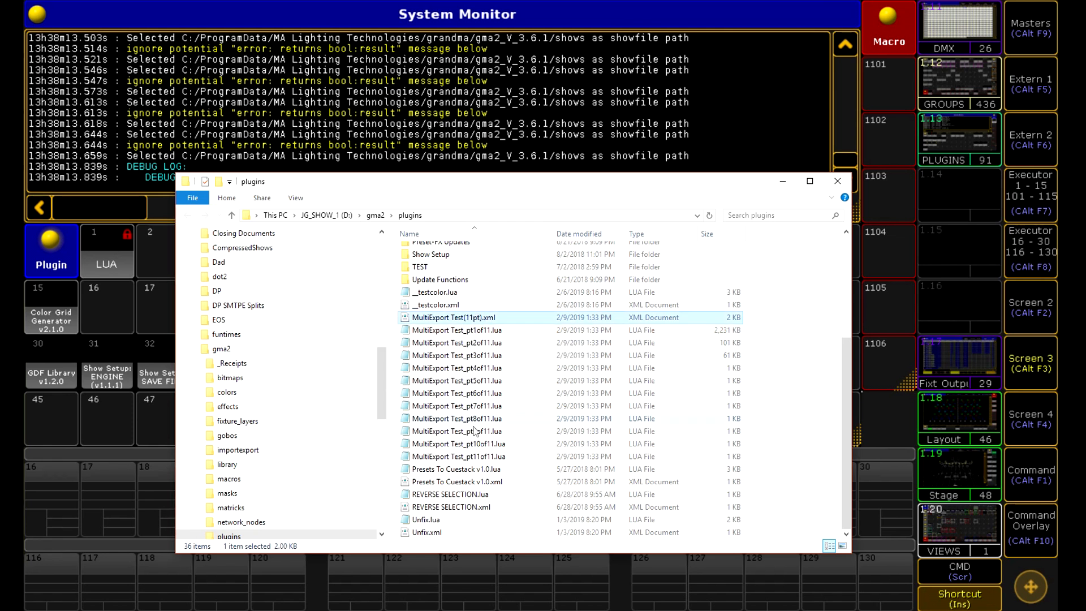
left_click(457, 456)
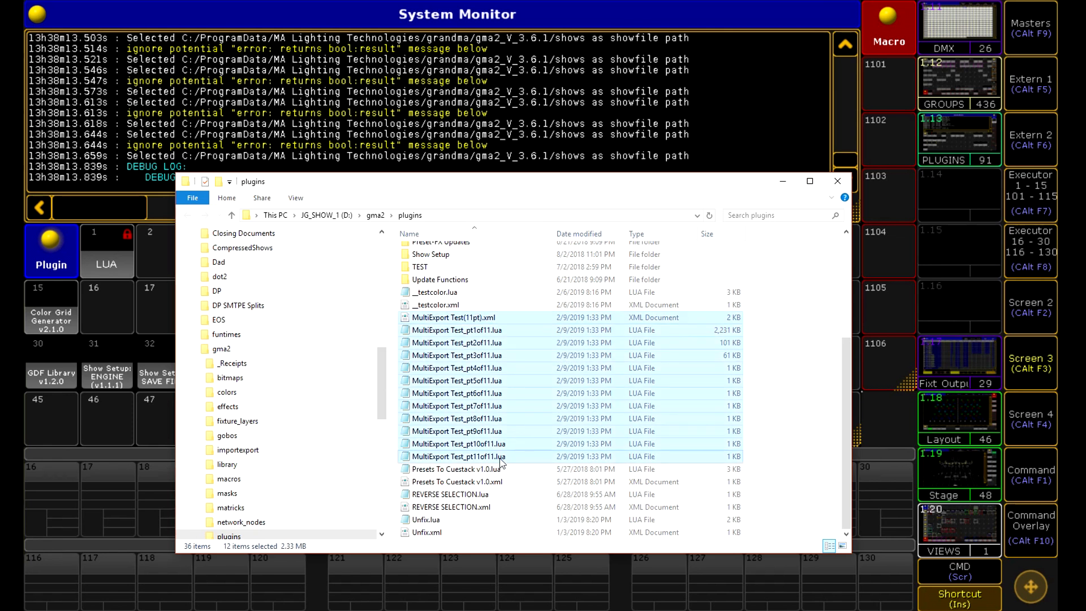
mouse_move(497, 468)
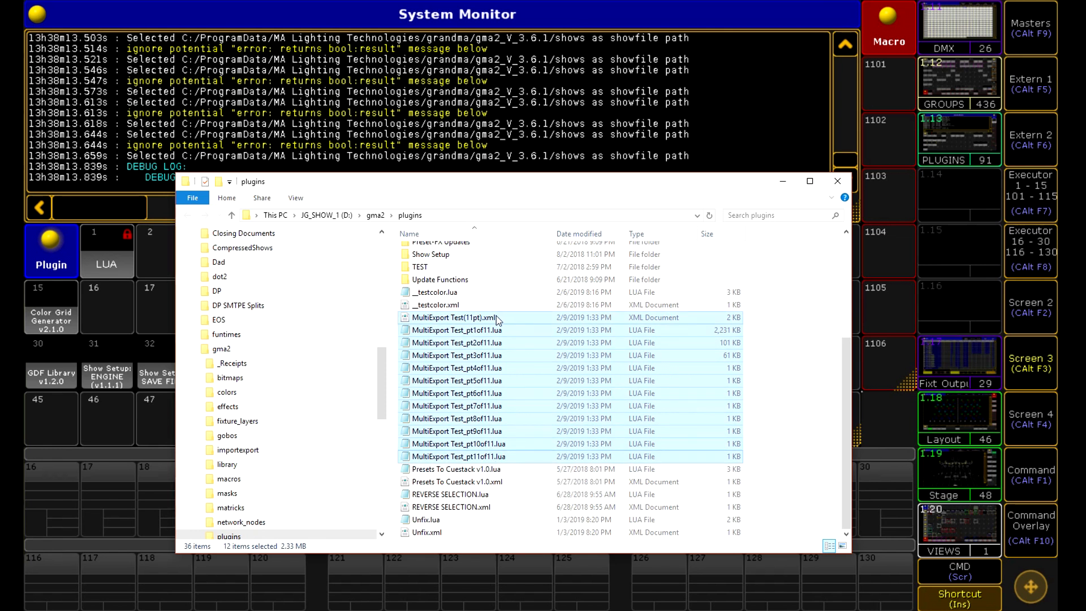
left_click(454, 316)
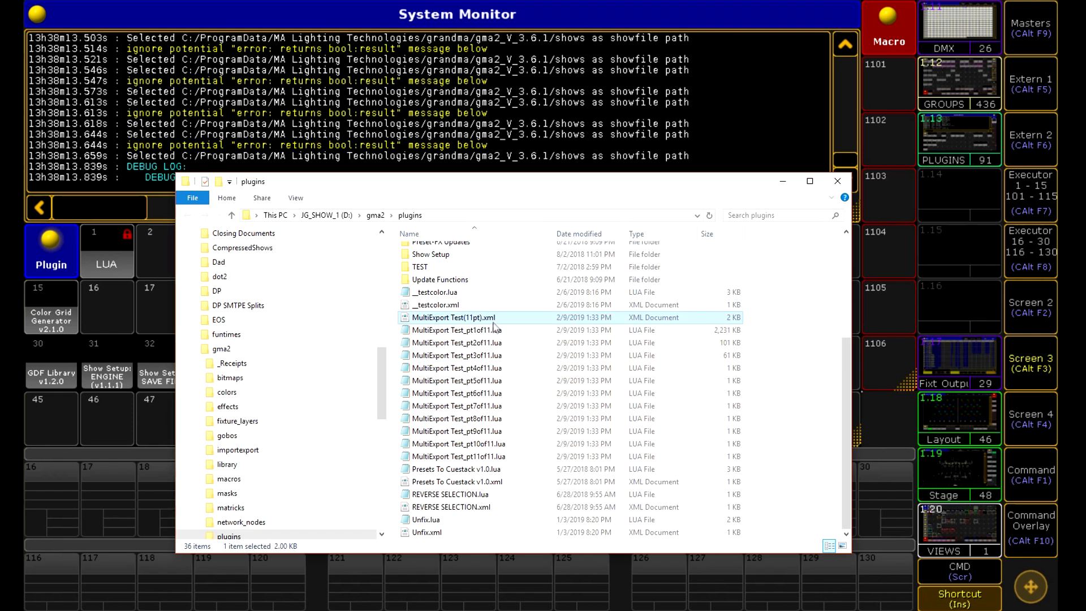
mouse_move(497, 380)
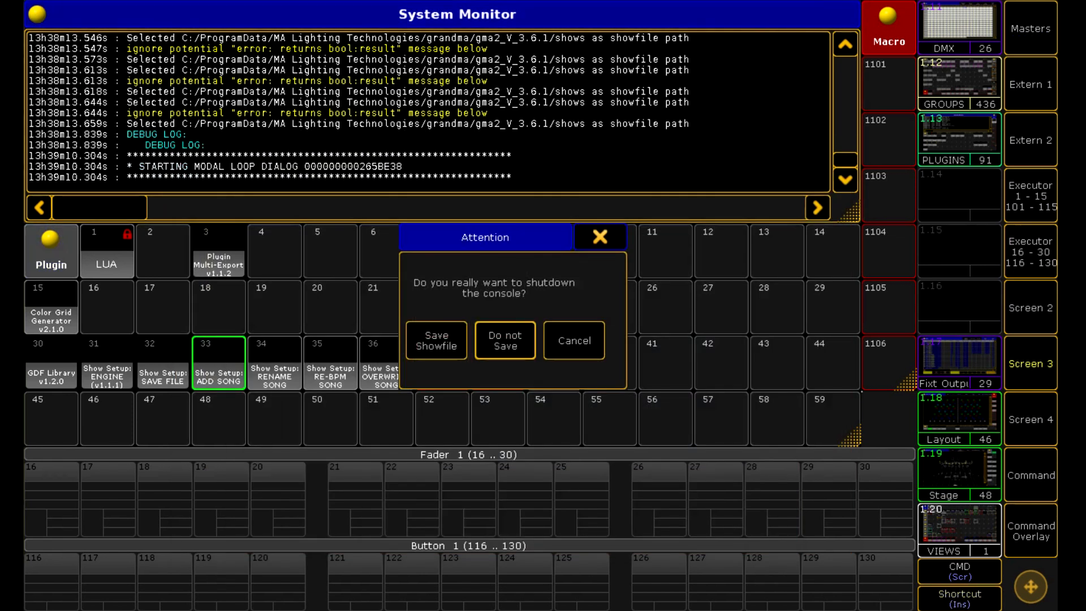
Shut down v3.6.1 without saving, acknowledge the v3.3.4 plugin failure and edit empty plugin 15.
left_click(572, 341)
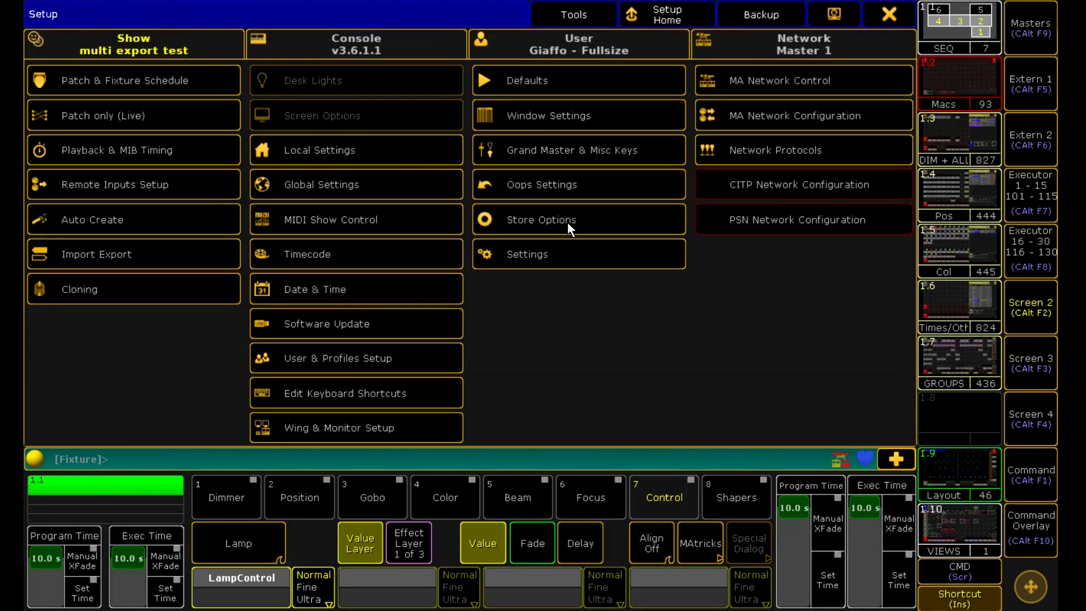
mouse_move(352, 60)
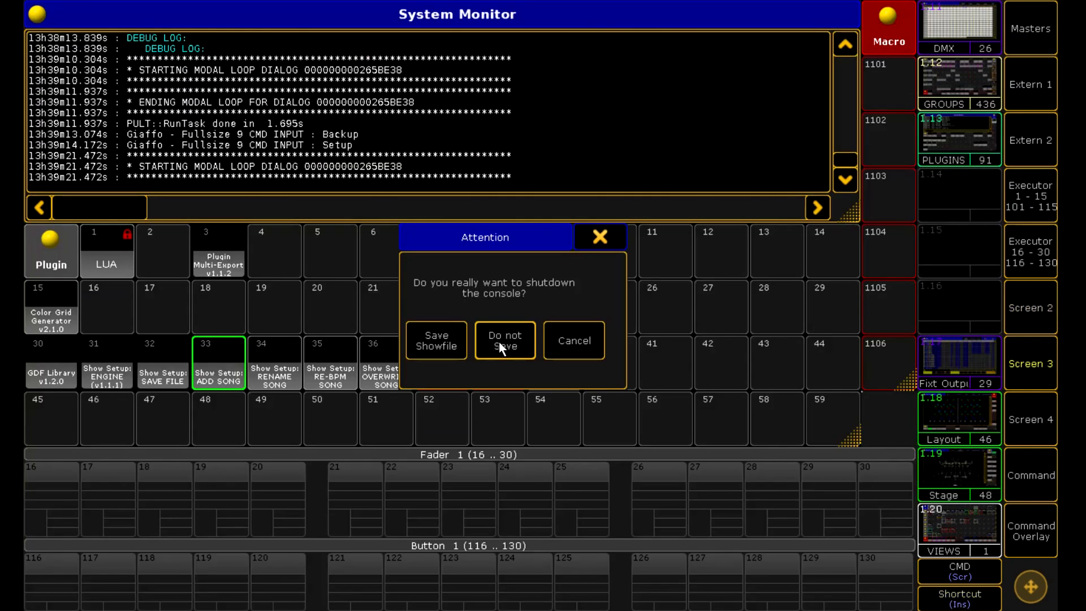
left_click(504, 341)
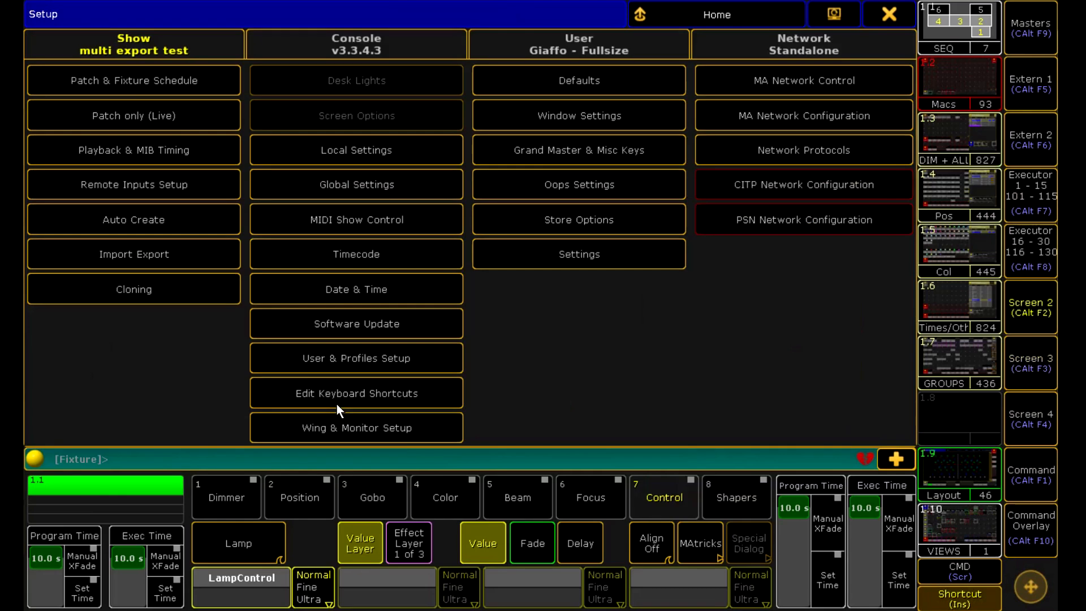
mouse_move(730, 42)
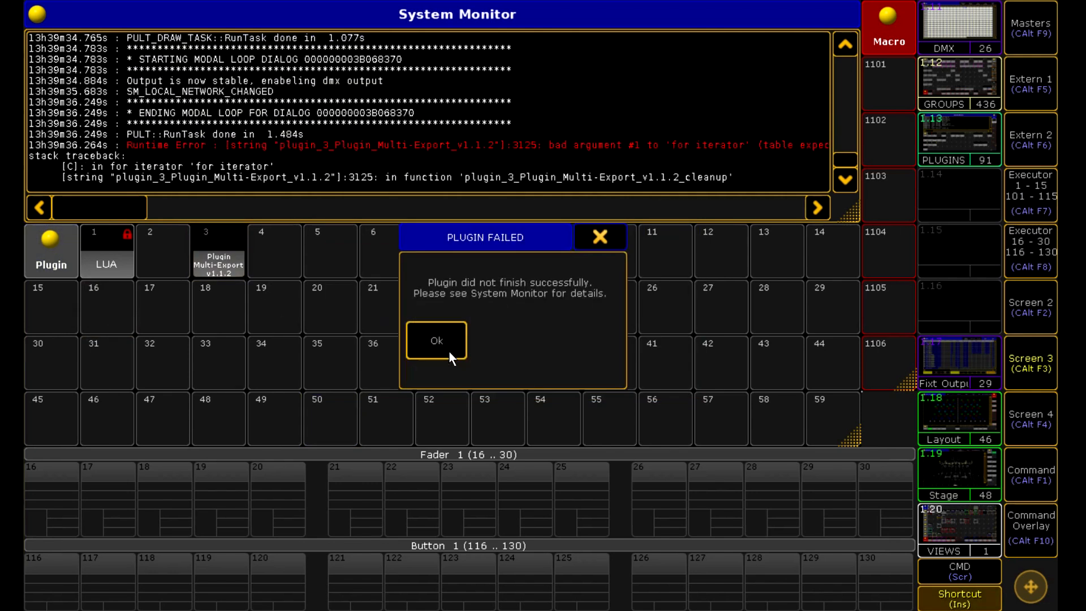
left_click(435, 341)
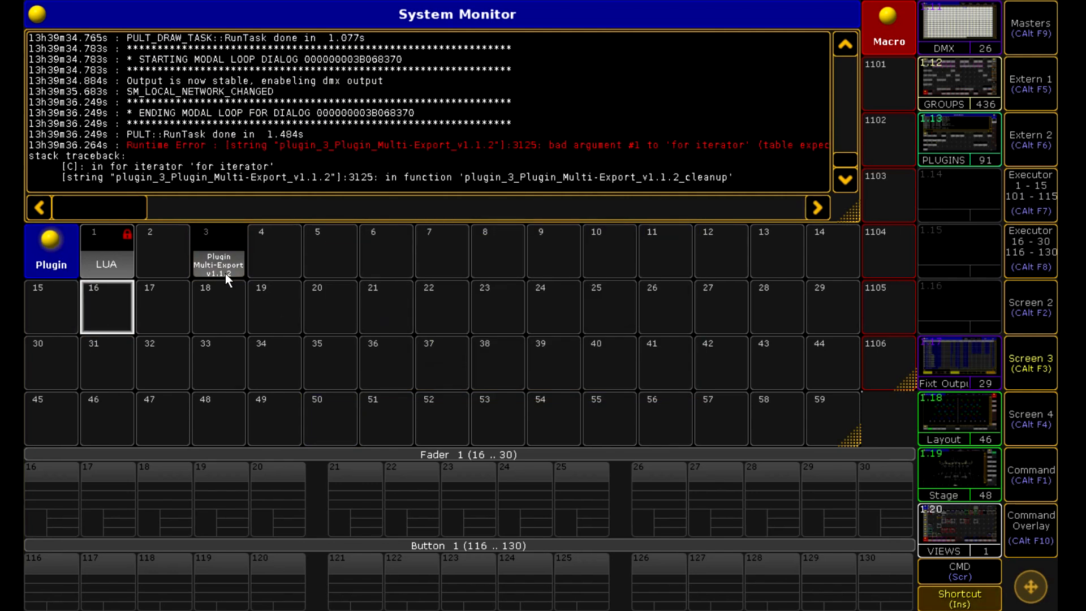
mouse_move(187, 324)
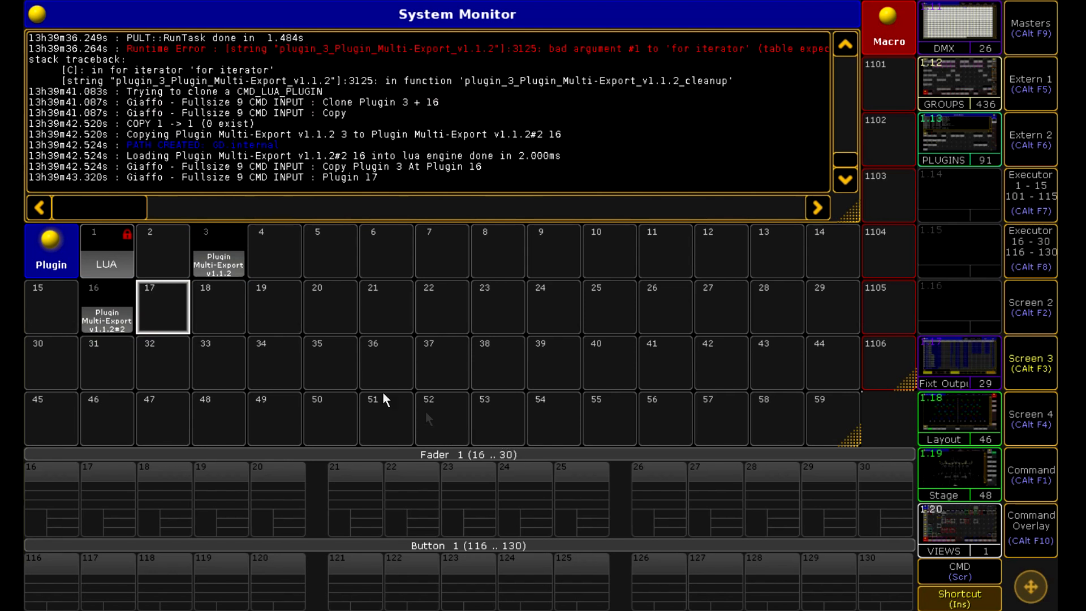
double_click(51, 307)
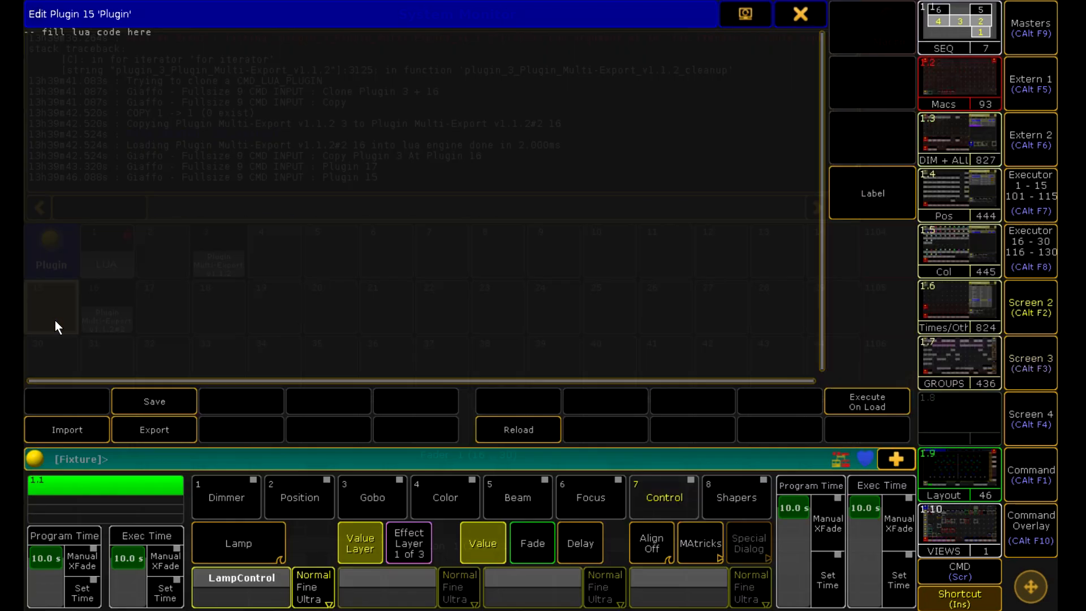
Import MultiExport Test(11pt).xml from the JG_SHOW_1 drive to fill plugins 15–25.
left_click(67, 430)
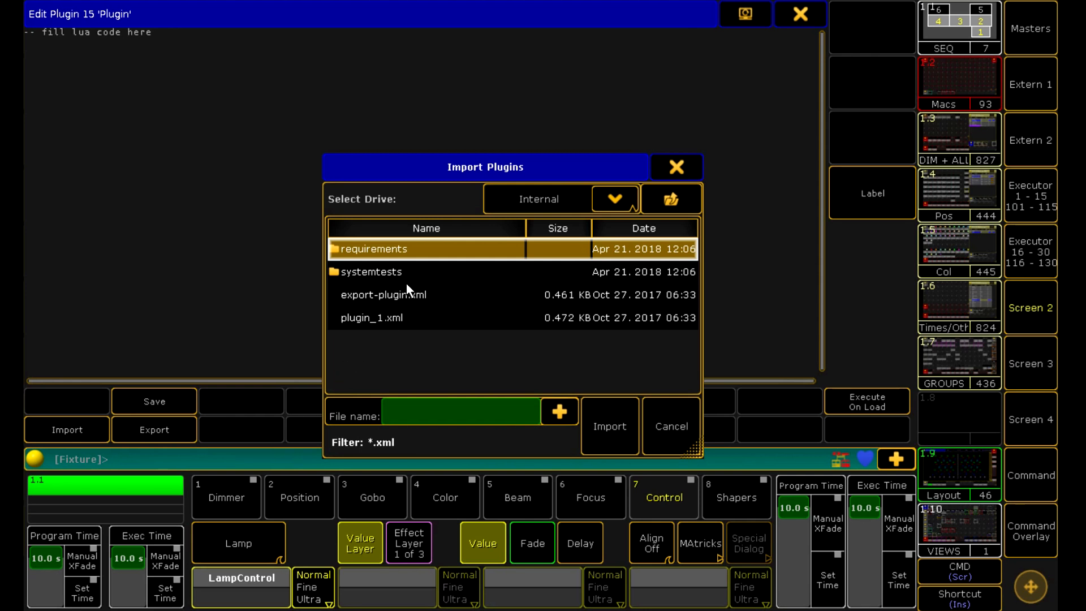
mouse_move(662, 188)
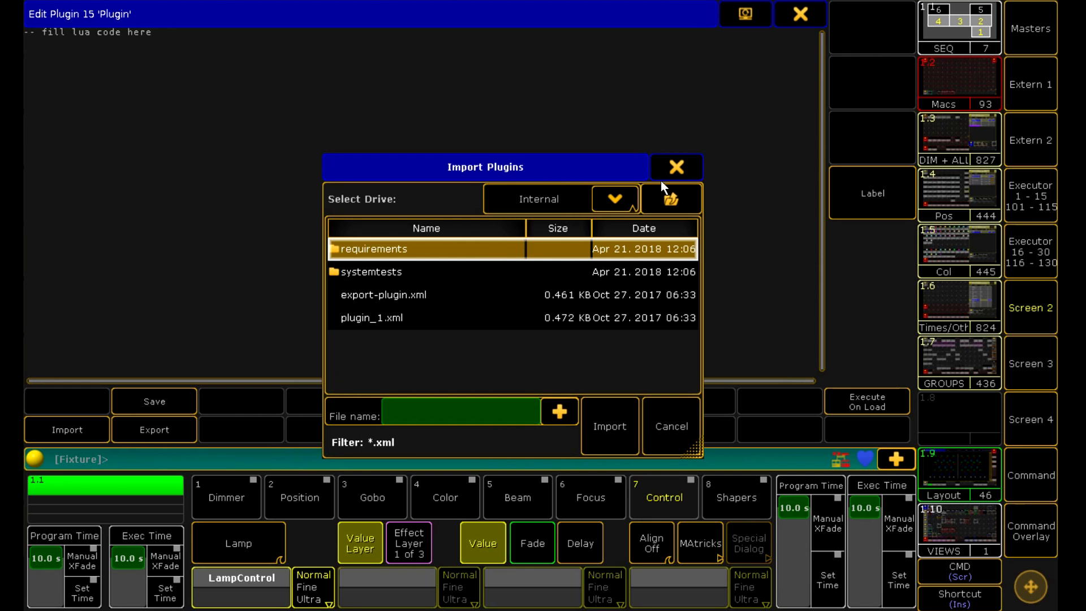
mouse_move(602, 203)
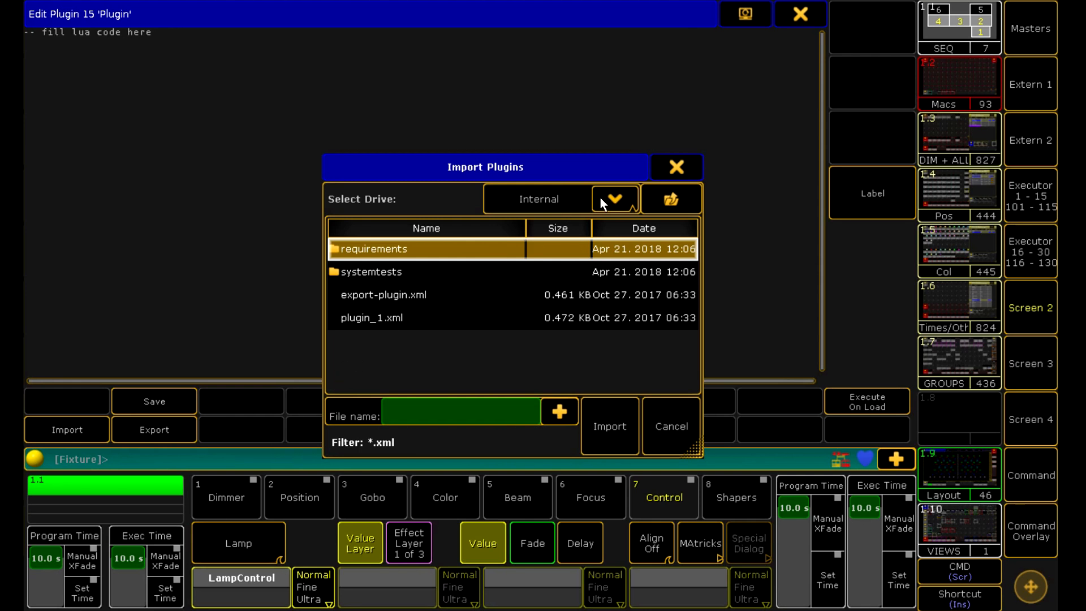
left_click(613, 199)
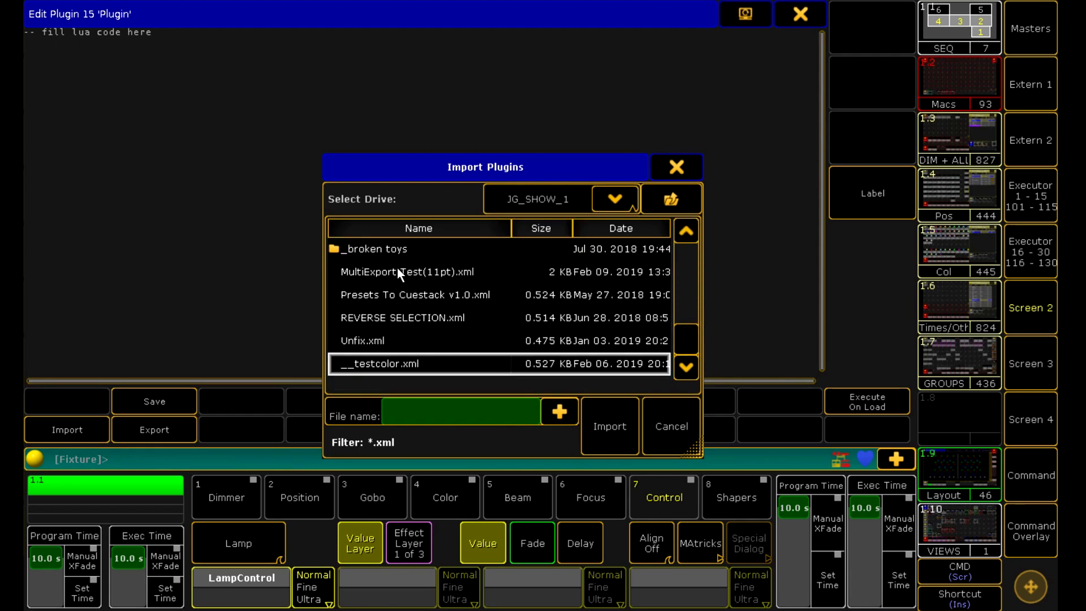
left_click(608, 427)
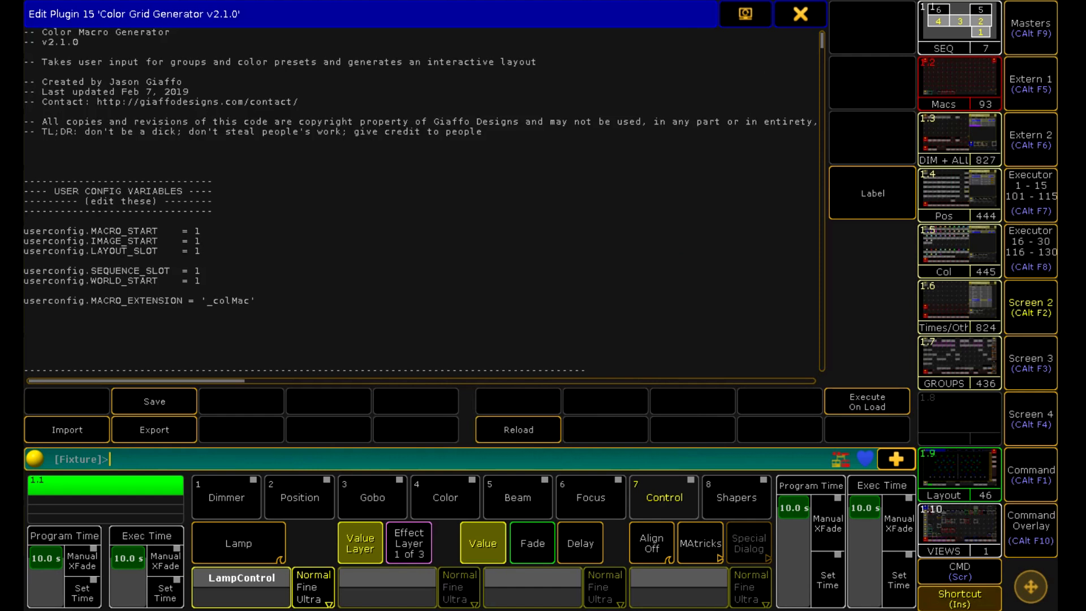
left_click(800, 14)
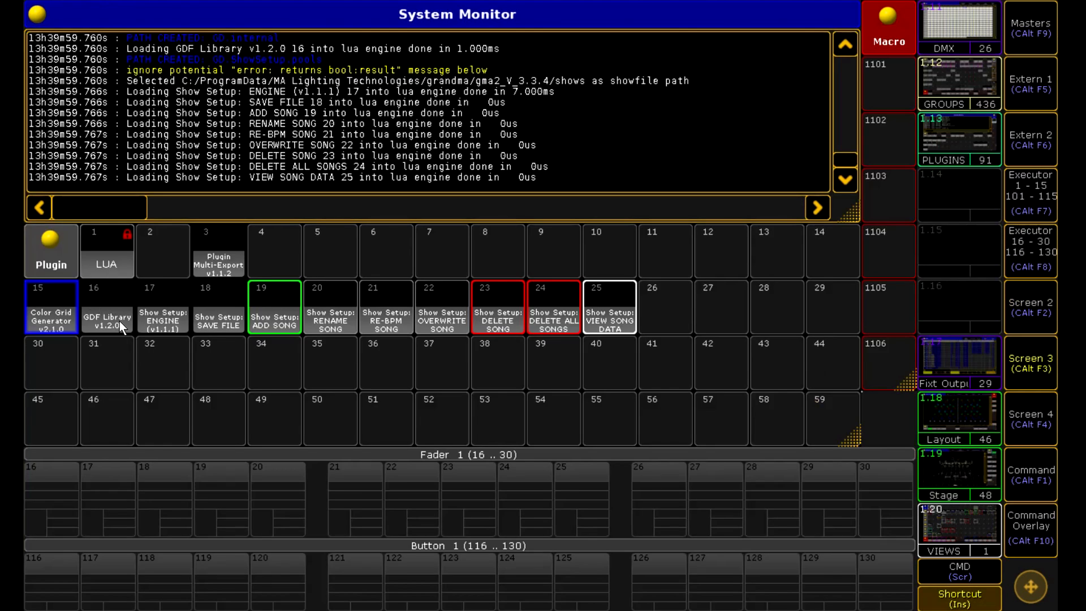
double_click(106, 306)
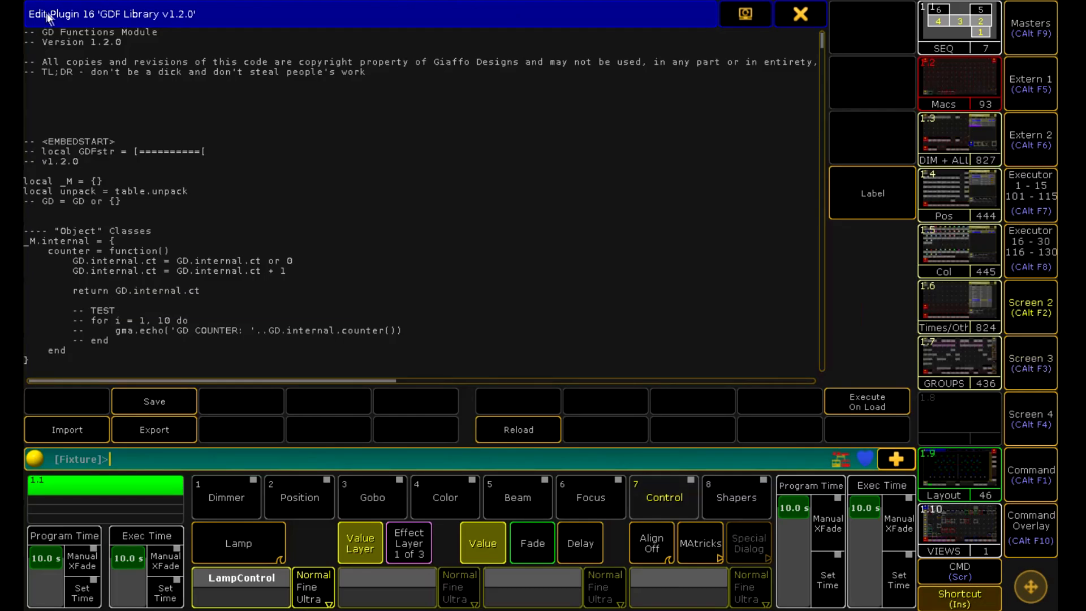
left_click(799, 14)
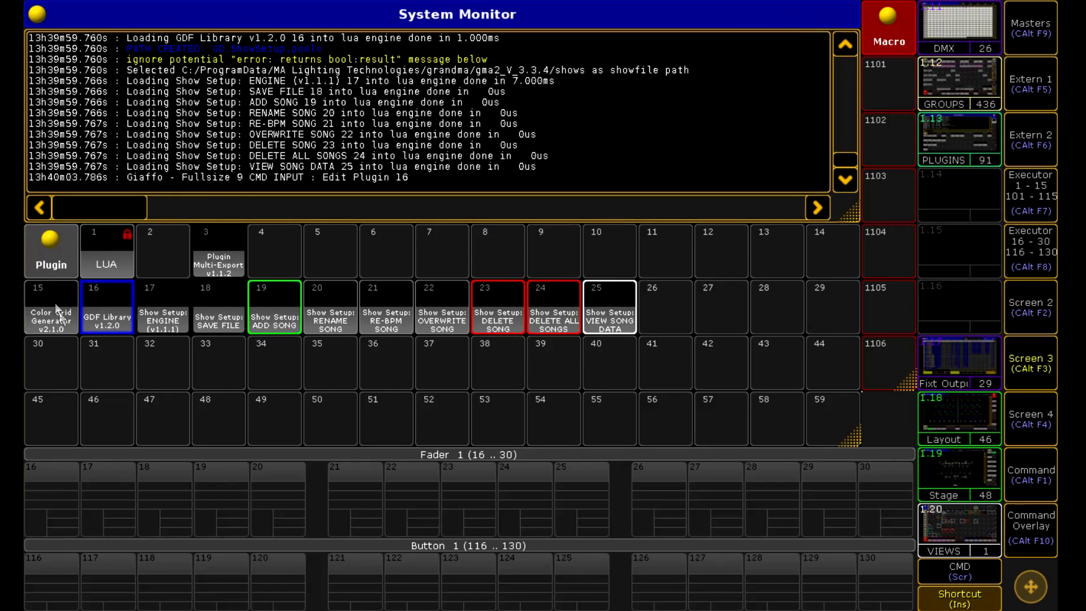
left_click(51, 306)
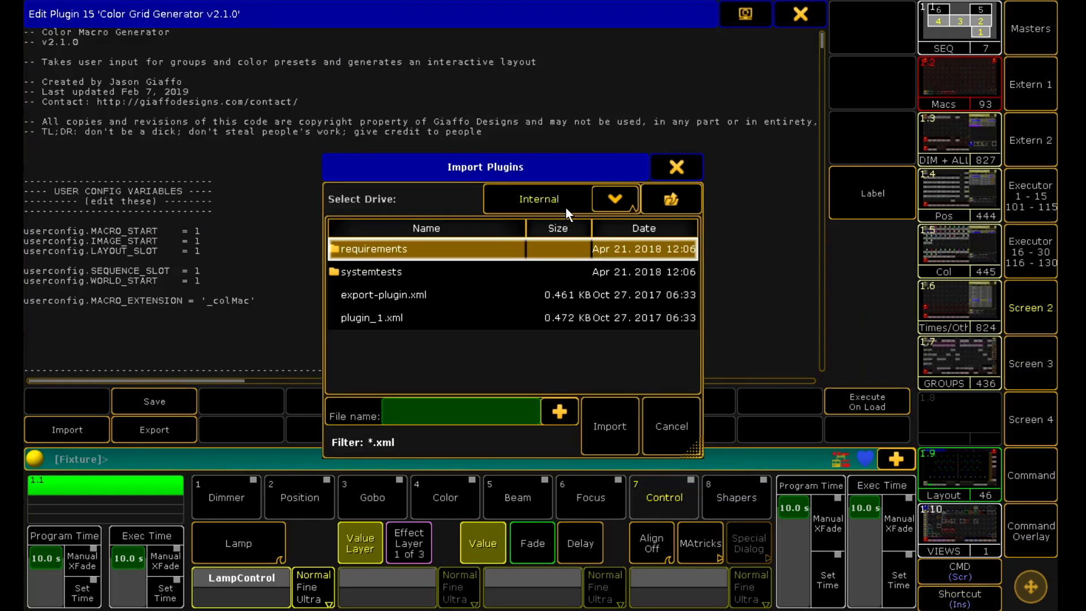
left_click(613, 199)
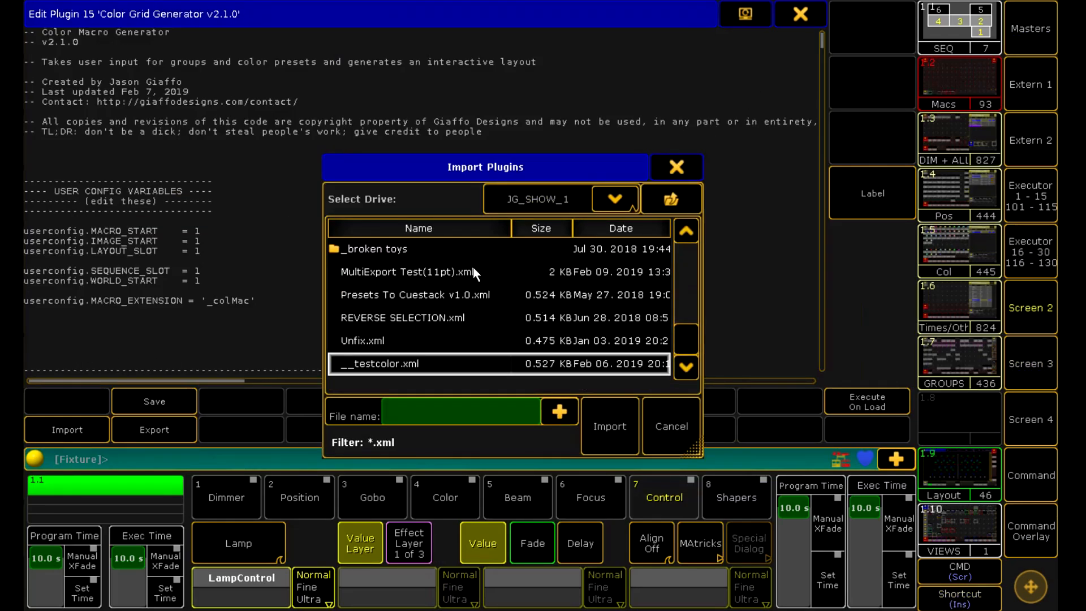
mouse_move(437, 287)
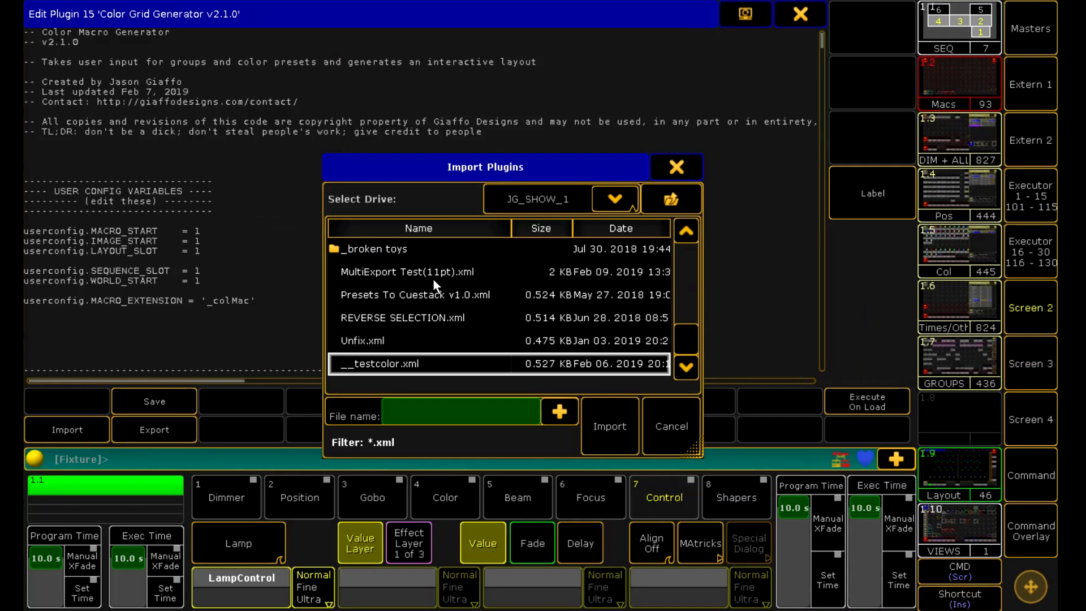
mouse_move(440, 280)
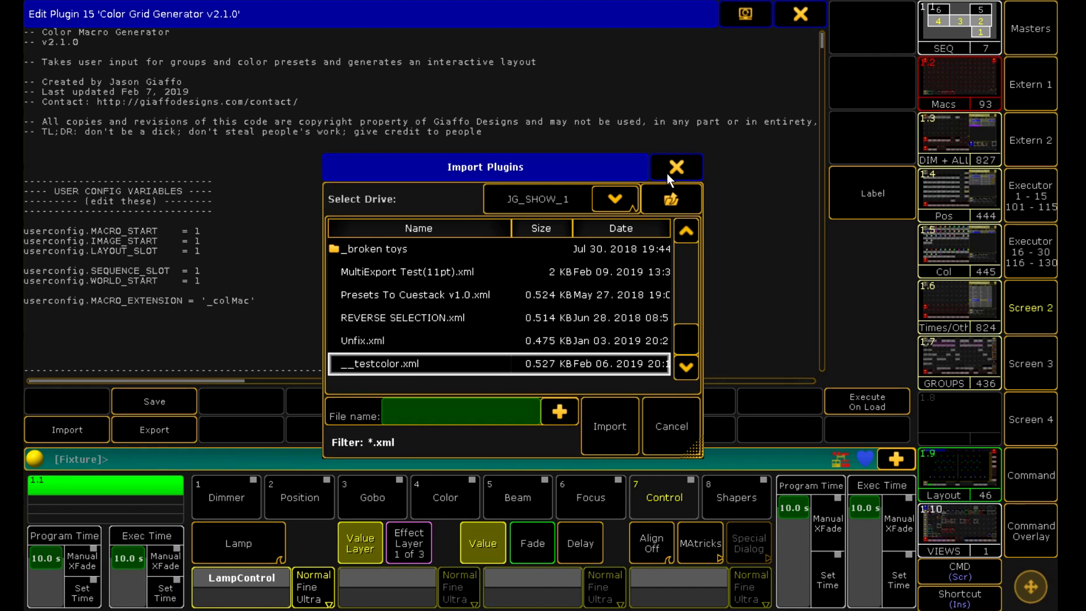
mouse_move(671, 172)
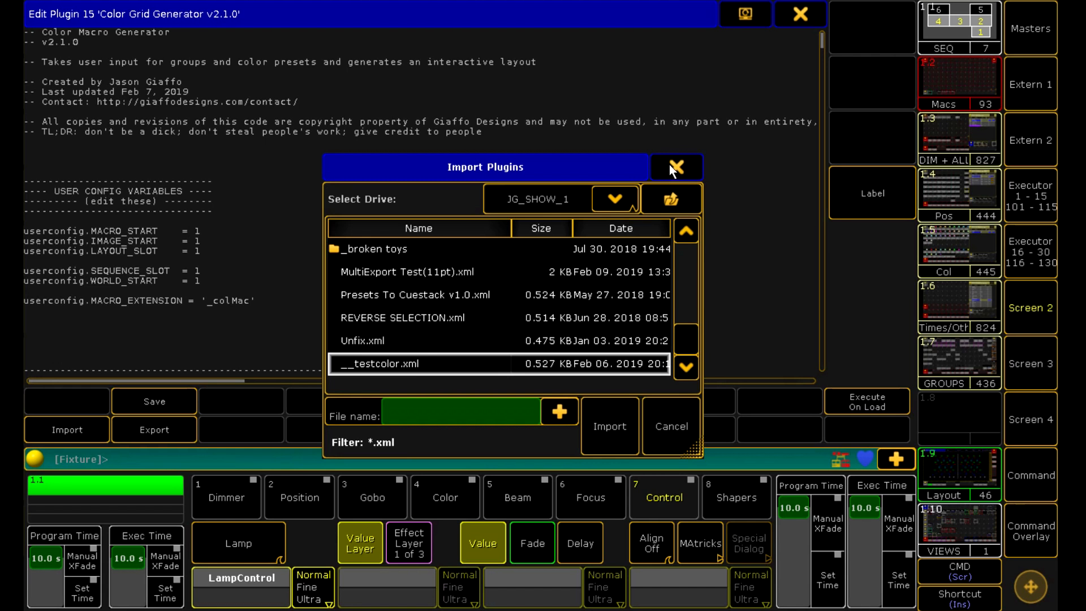
left_click(675, 168)
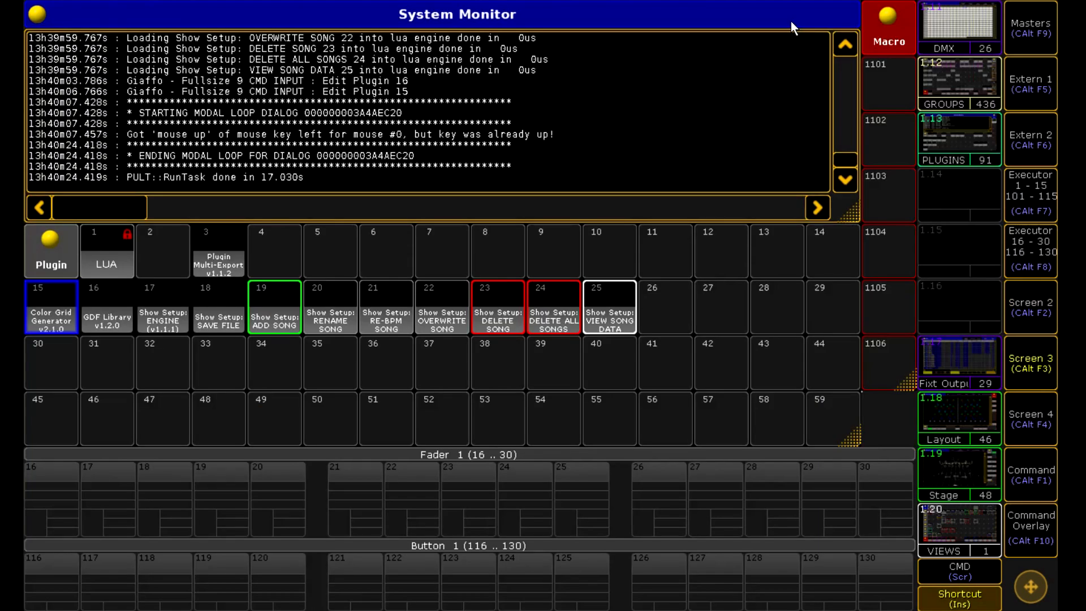